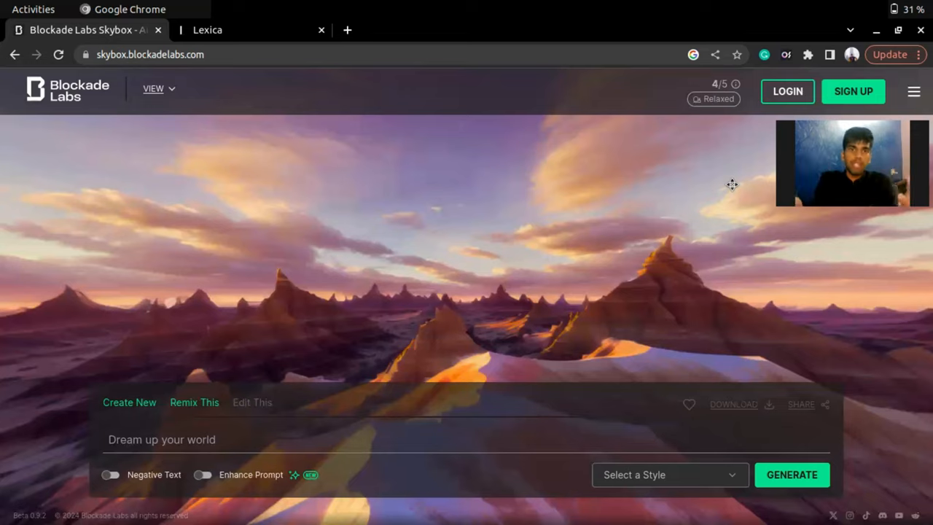
pyautogui.moveTo(204, 358)
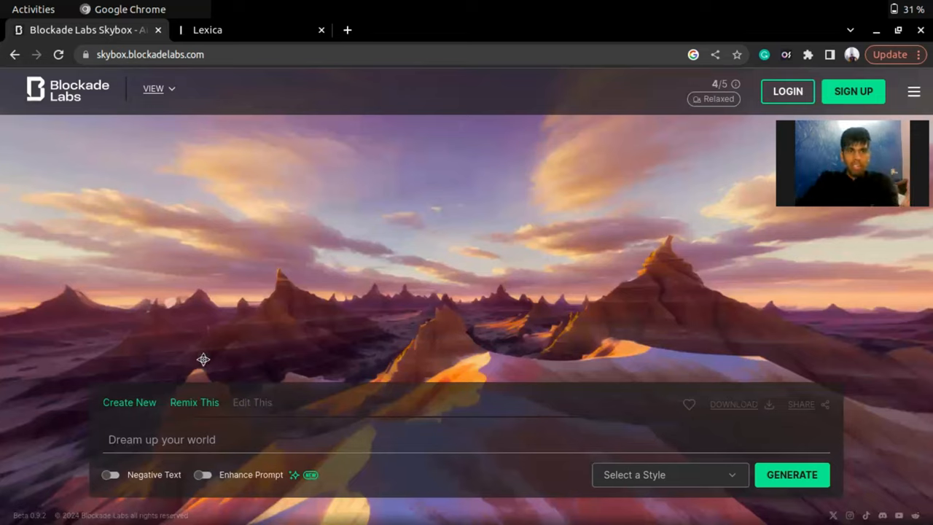
pyautogui.moveTo(203, 378)
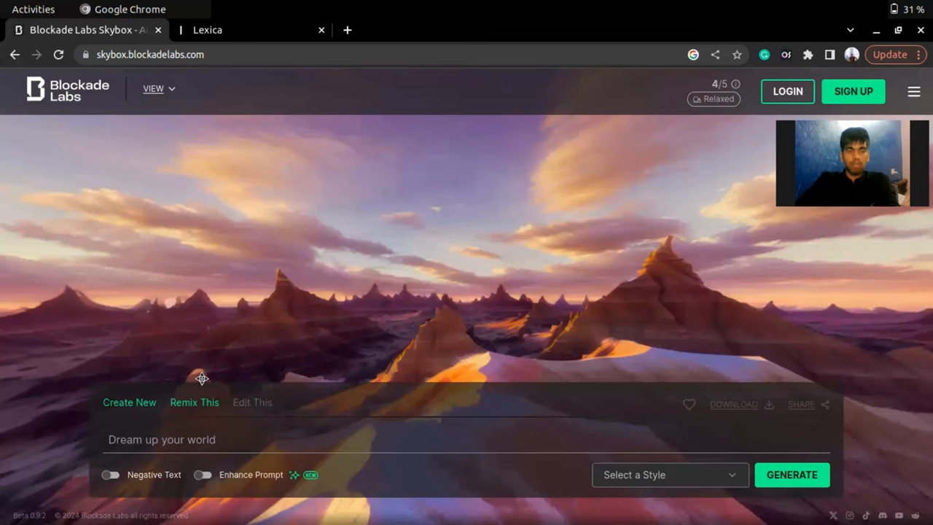
# Start a new skybox from scratch via Create New and dismiss the Get Started intro
pyautogui.click(128, 402)
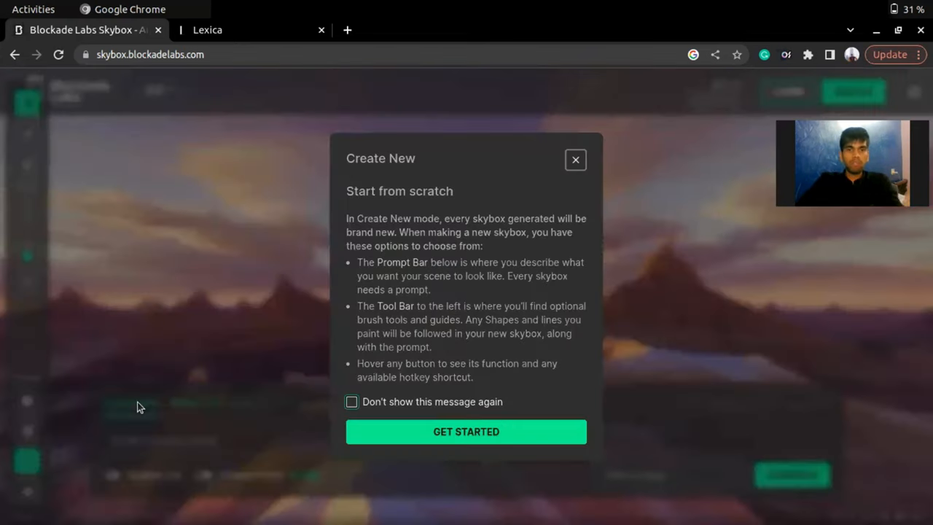
pyautogui.moveTo(368, 304)
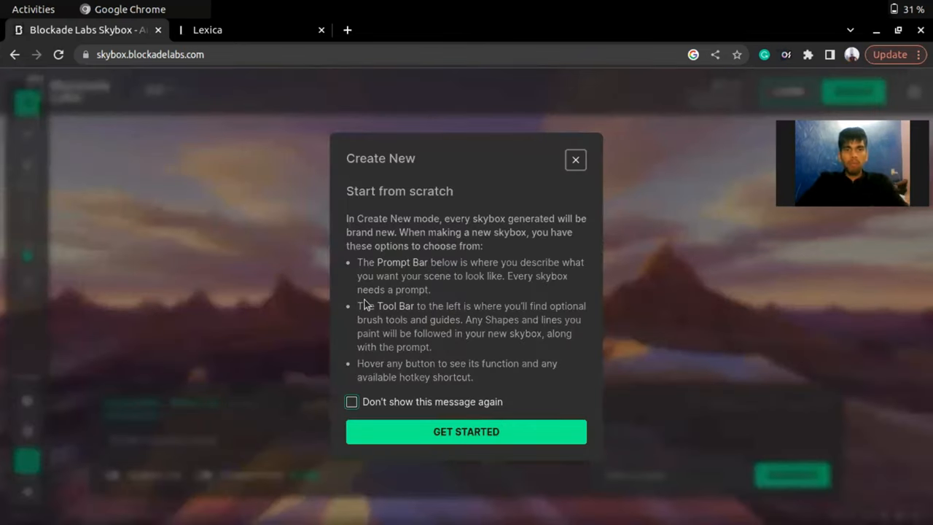
pyautogui.moveTo(352, 397)
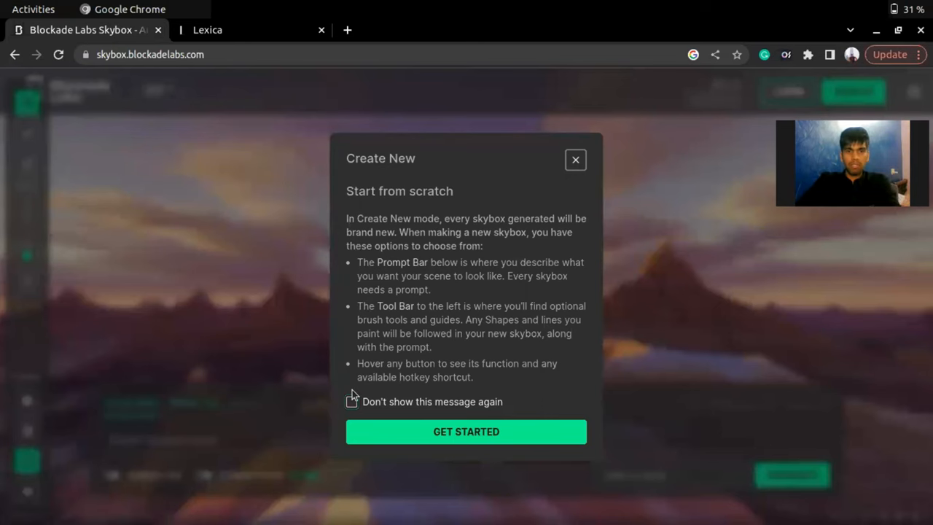
pyautogui.click(467, 432)
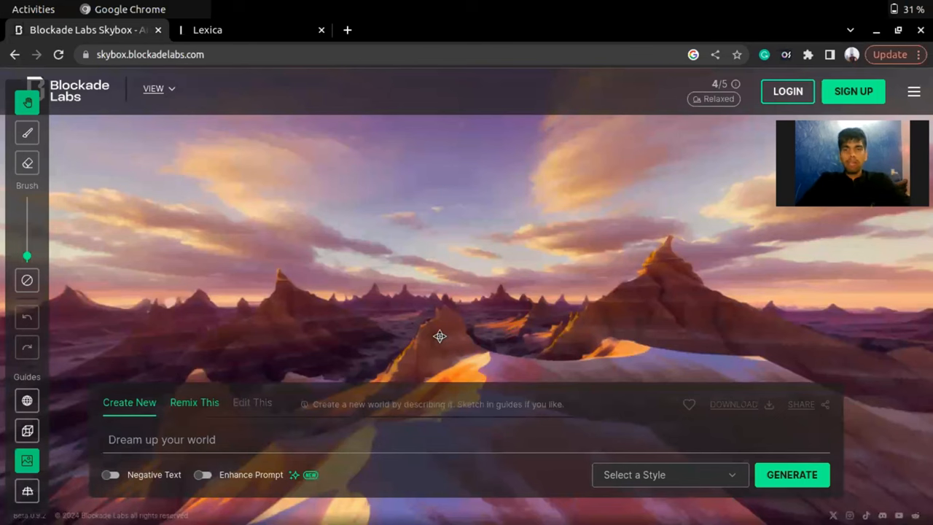
pyautogui.moveTo(440, 335); pyautogui.dragTo(367, 211)
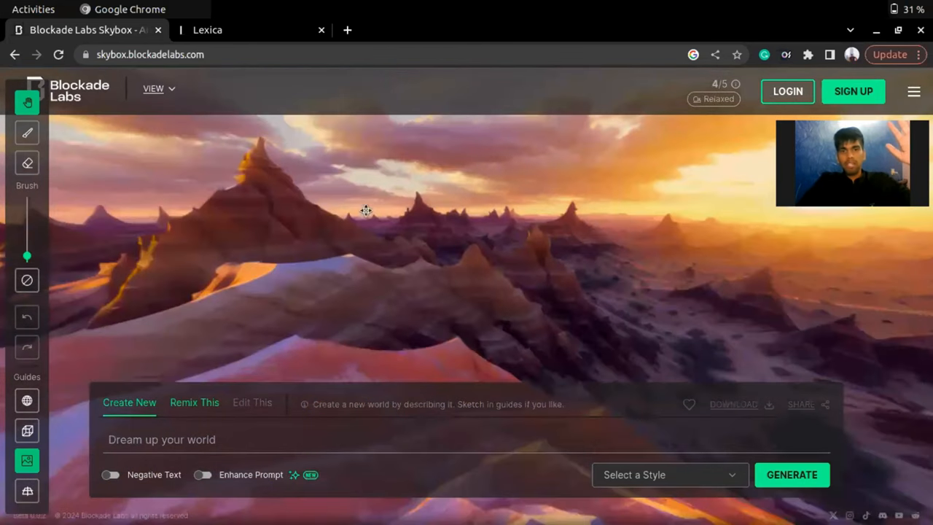
pyautogui.moveTo(367, 211); pyautogui.dragTo(736, 207)
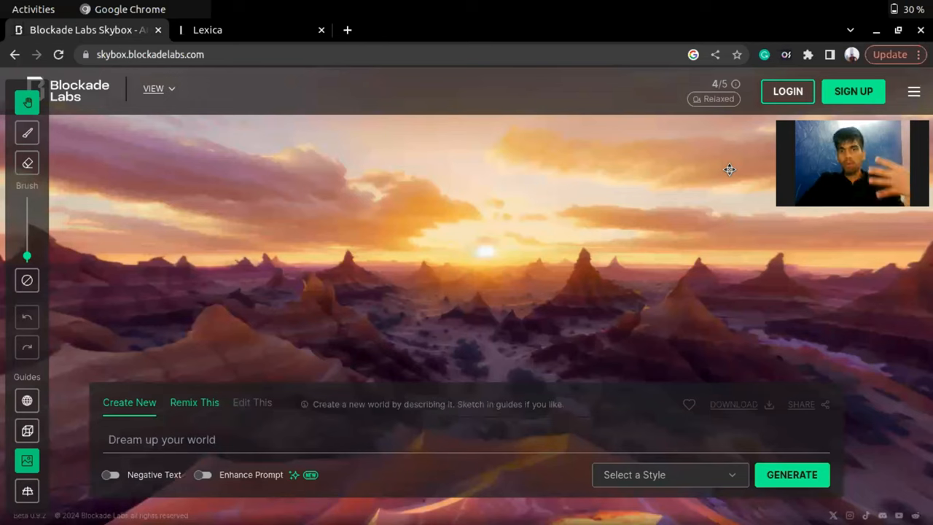
pyautogui.moveTo(149, 198)
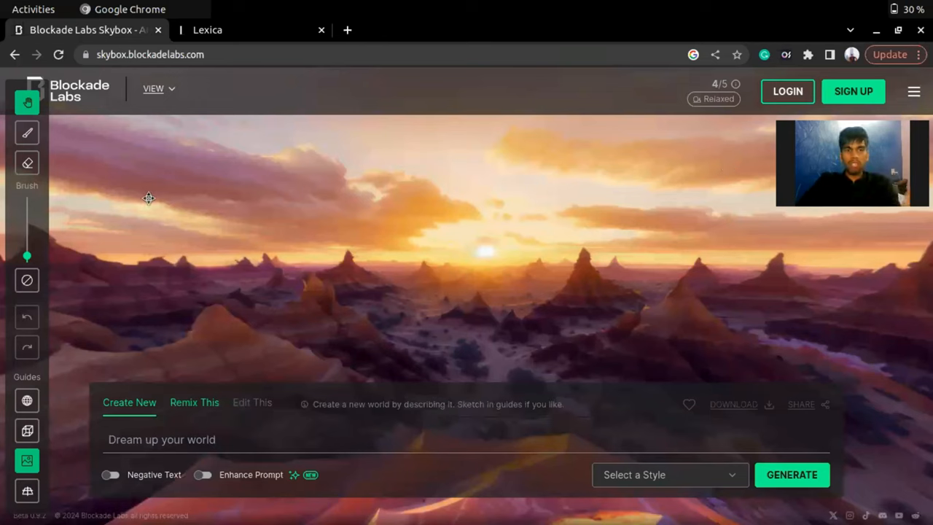
pyautogui.moveTo(52, 131)
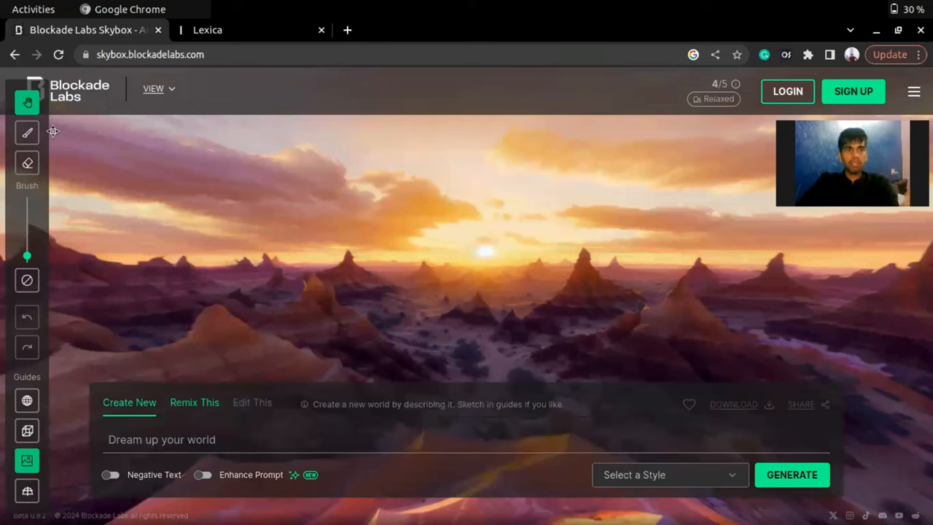
# Show the empty grid-room guide and look around it, tilting up toward the ceiling
pyautogui.click(26, 132)
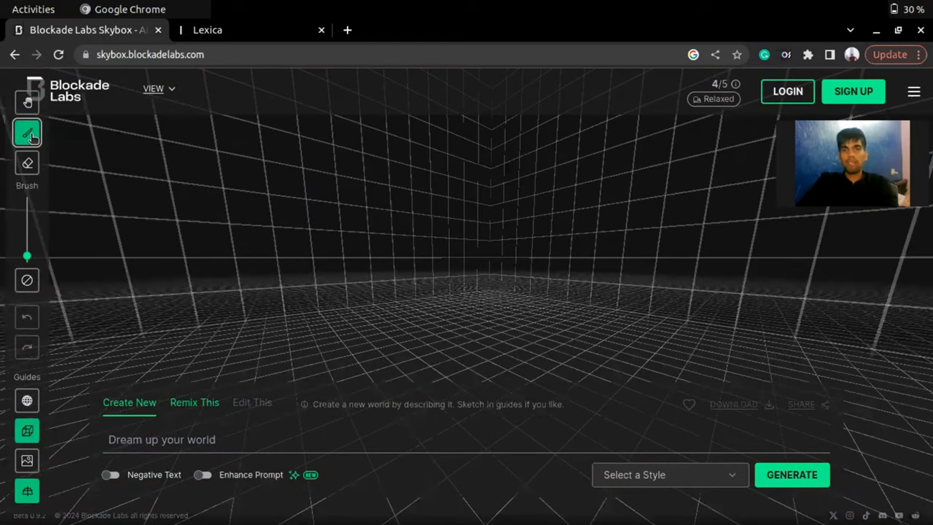
pyautogui.moveTo(27, 102)
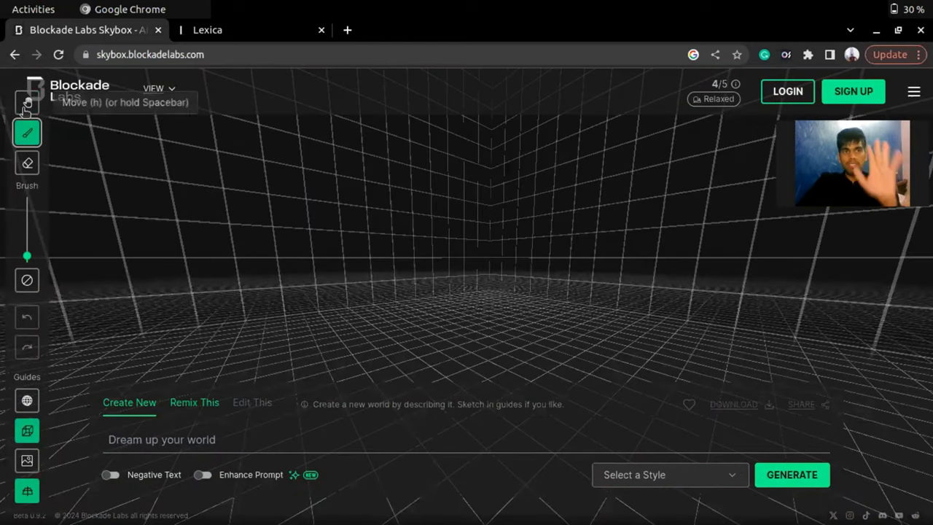
pyautogui.click(26, 102)
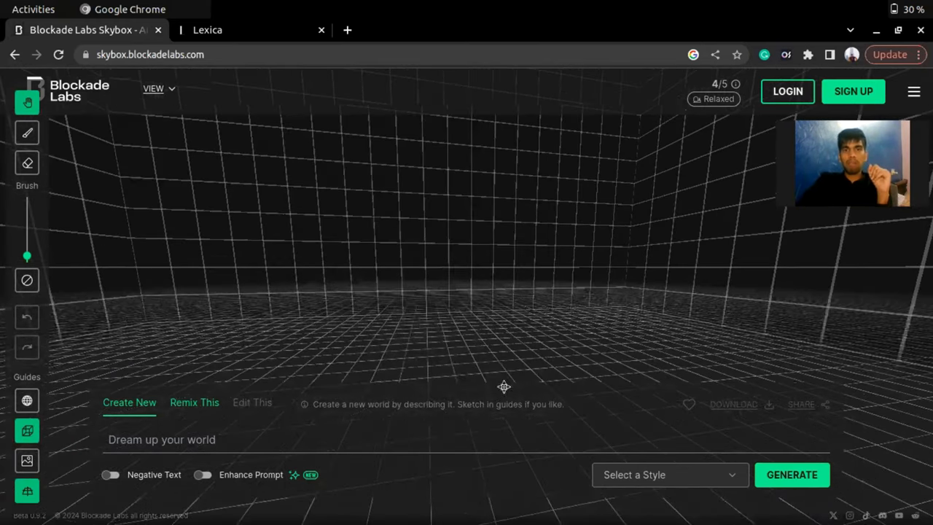
pyautogui.moveTo(504, 386); pyautogui.dragTo(589, 361)
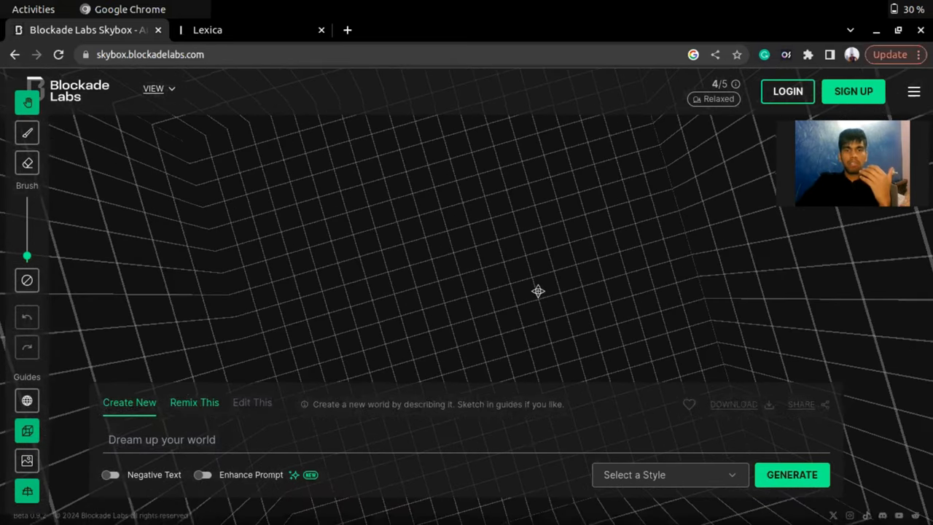
pyautogui.moveTo(538, 291); pyautogui.dragTo(472, 143)
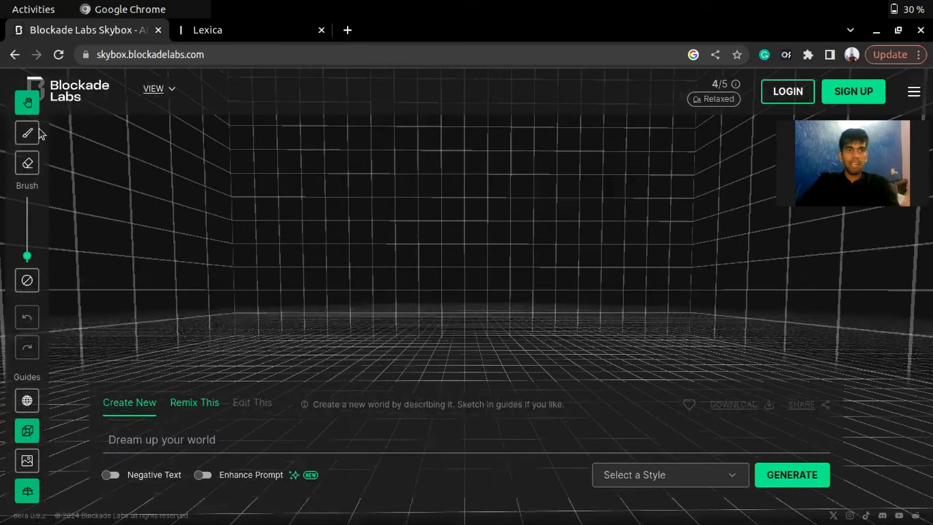
# Paint a post-and-bar frame with a side panel and a zigzag stroke across the upper left
pyautogui.click(26, 133)
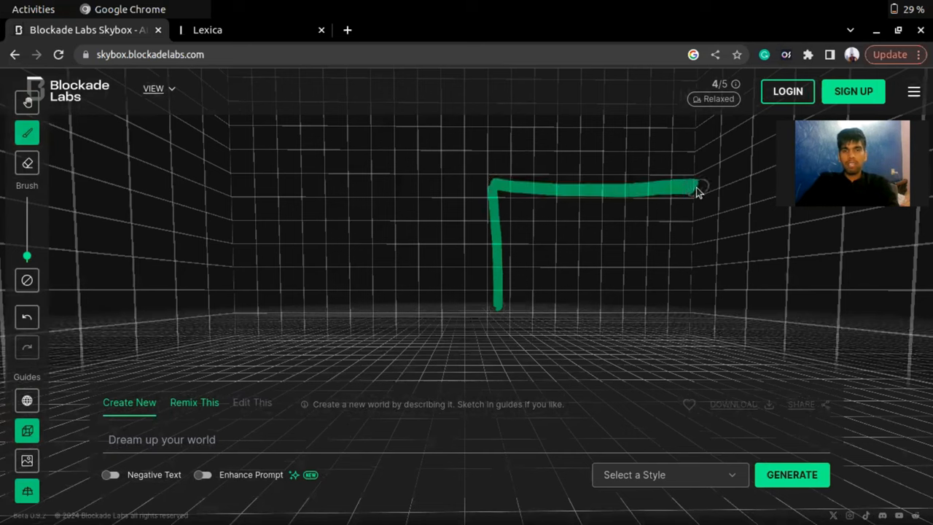
pyautogui.moveTo(696, 188); pyautogui.dragTo(682, 309)
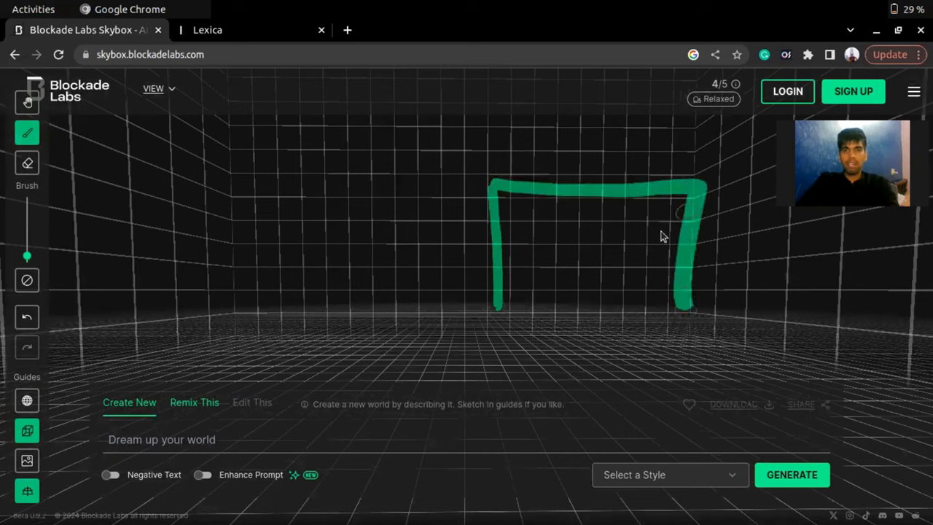
pyautogui.moveTo(696, 204); pyautogui.dragTo(656, 318)
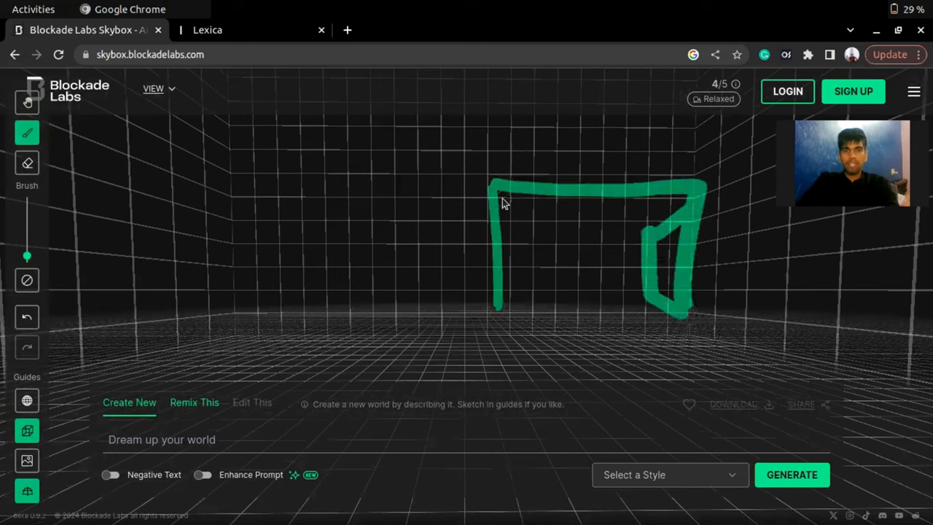
pyautogui.moveTo(502, 204); pyautogui.dragTo(532, 320)
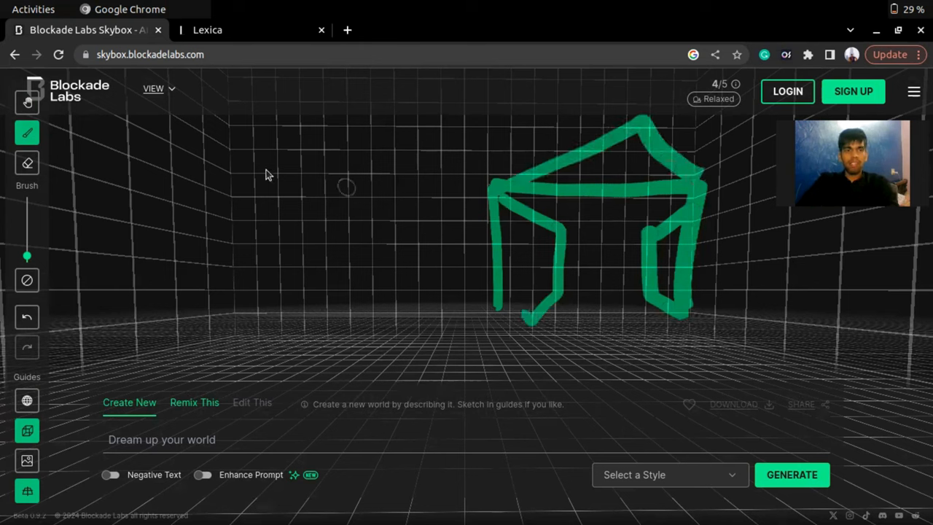
pyautogui.moveTo(108, 162)
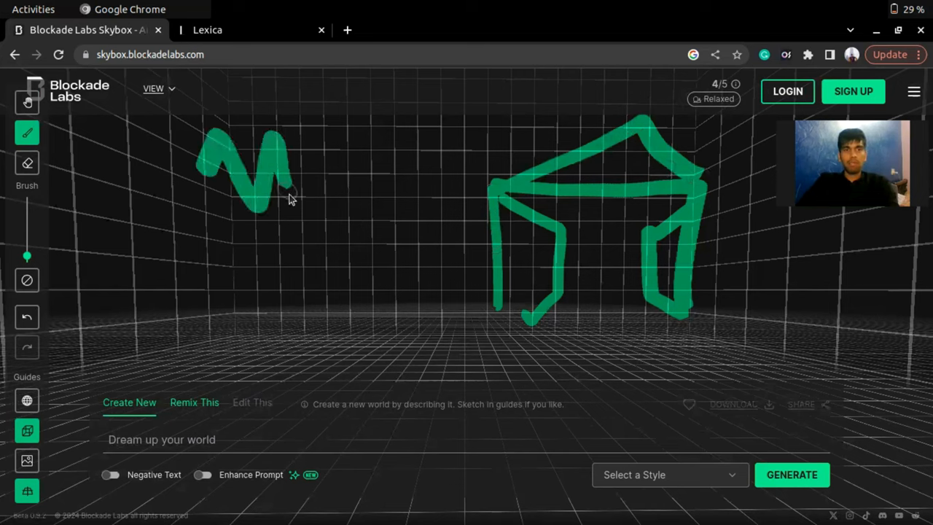
pyautogui.moveTo(289, 197); pyautogui.dragTo(357, 153)
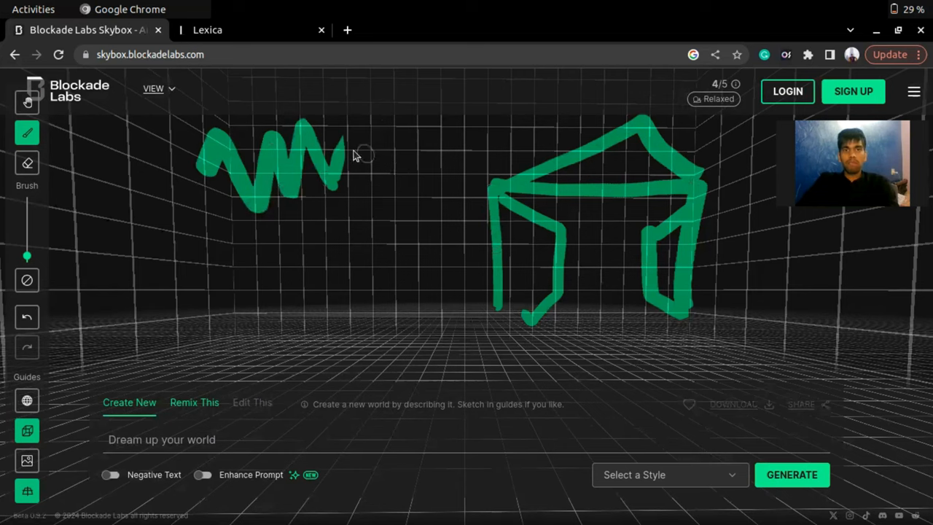
pyautogui.moveTo(350, 153); pyautogui.dragTo(481, 148)
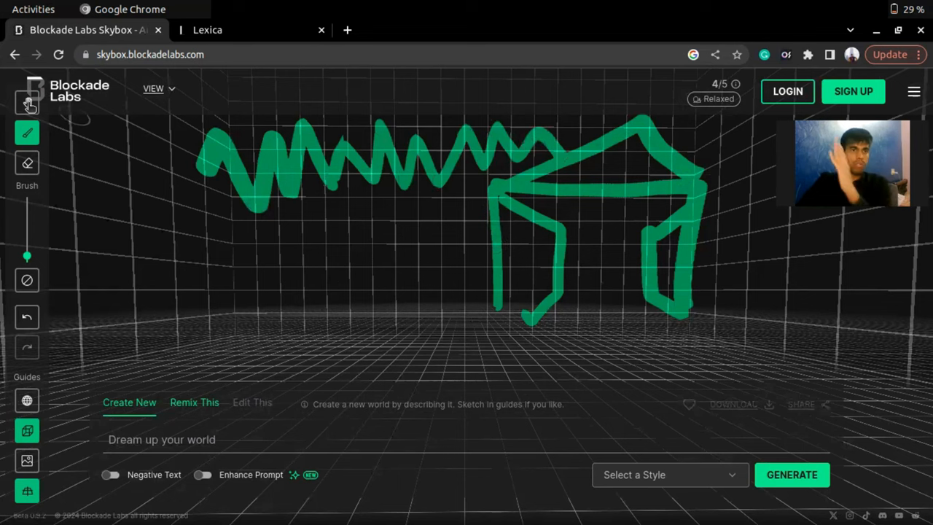
pyautogui.click(26, 102)
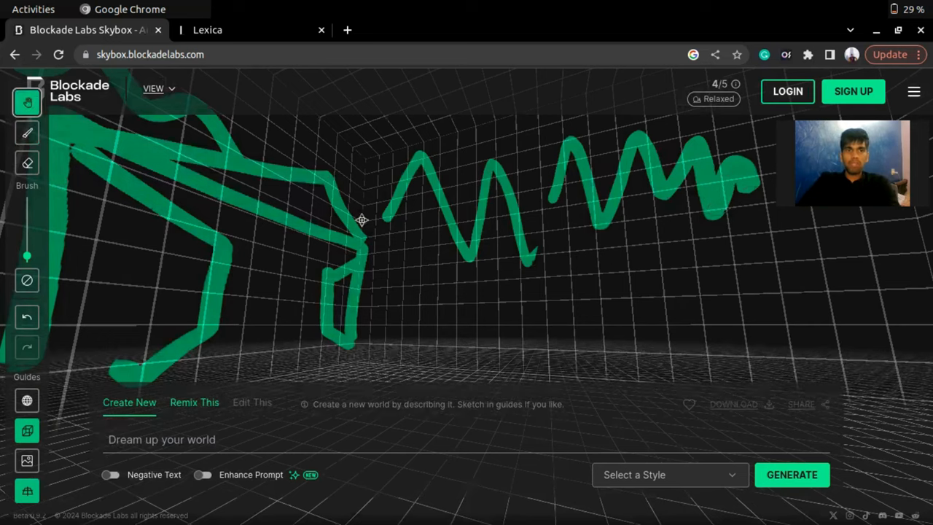
# Paint a box-shaped building below the zigzag and add a pointed roof over it
pyautogui.click(27, 280)
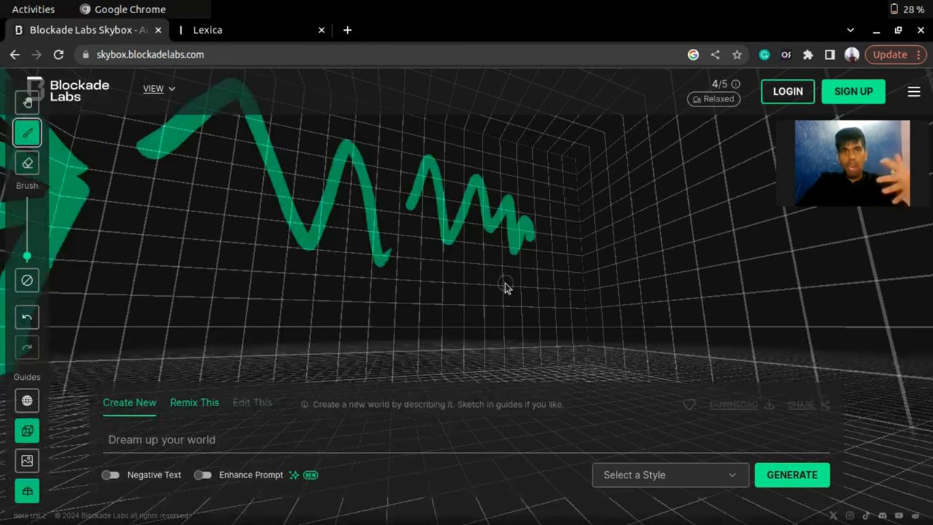
pyautogui.moveTo(503, 280); pyautogui.dragTo(508, 357)
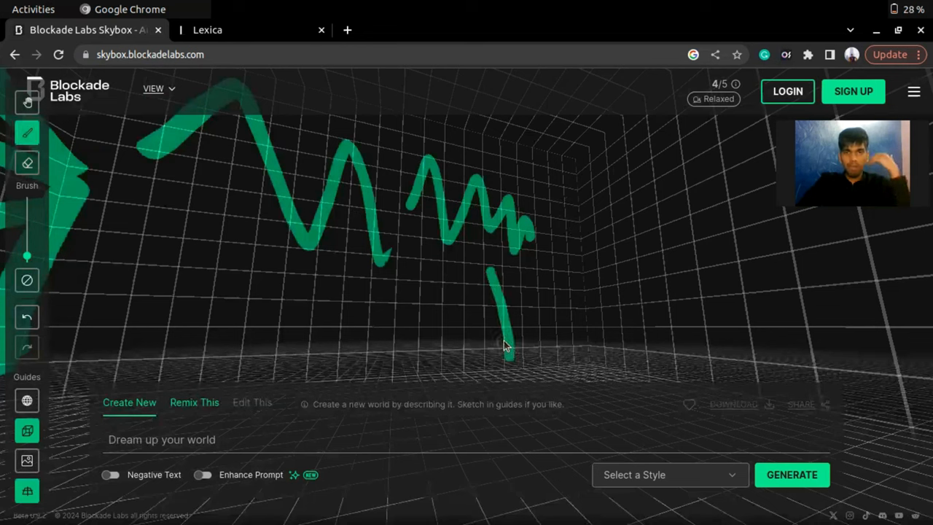
pyautogui.moveTo(507, 354); pyautogui.dragTo(659, 350)
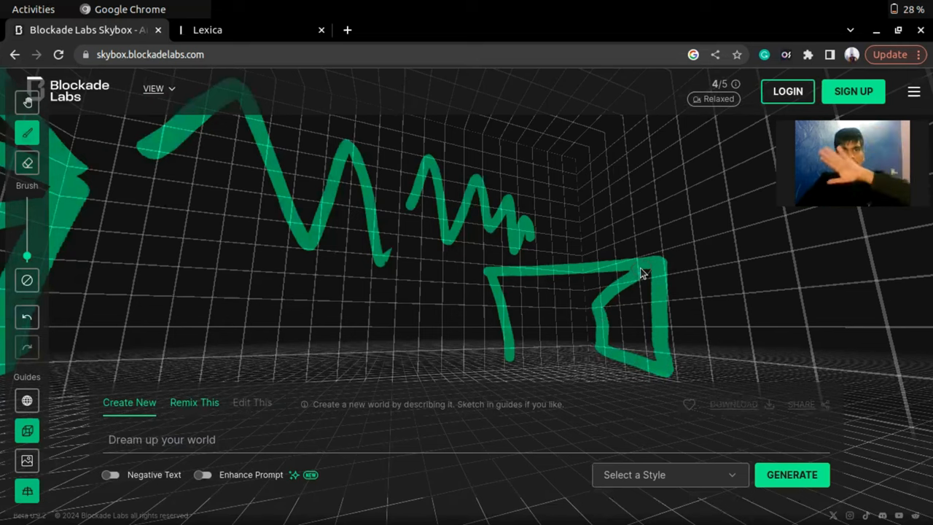
pyautogui.moveTo(503, 270)
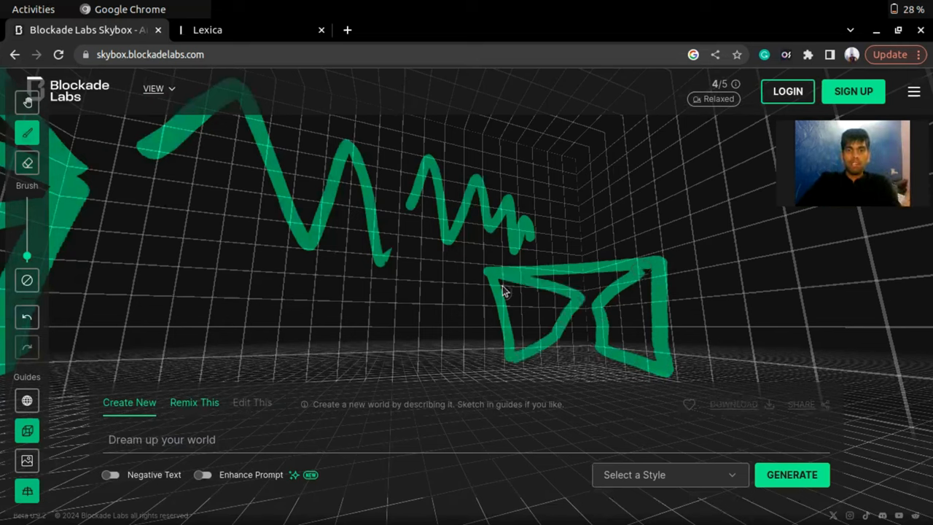
pyautogui.moveTo(503, 284); pyautogui.dragTo(655, 255)
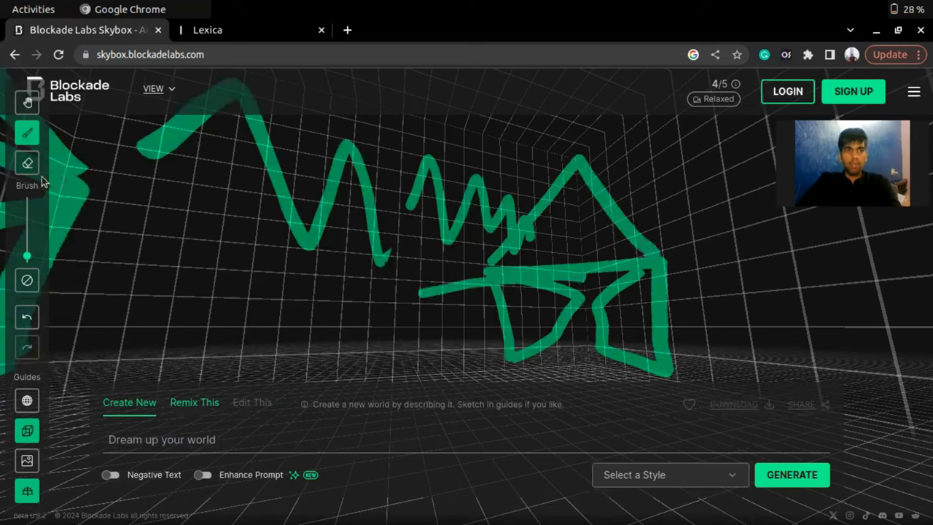
pyautogui.click(26, 163)
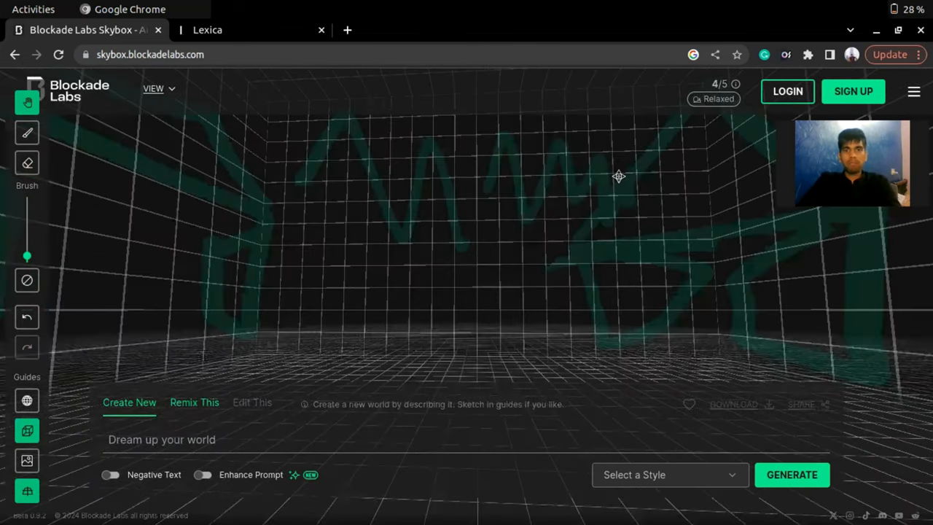
# Orbit the grid room to look over the redrawn zigzag and building sketch
pyautogui.moveTo(618, 175); pyautogui.dragTo(562, 233)
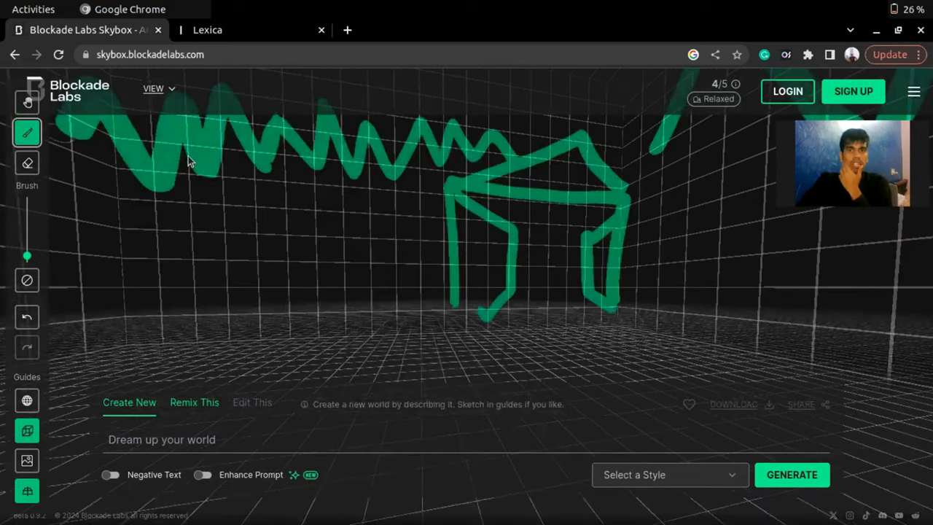
pyautogui.moveTo(350, 231)
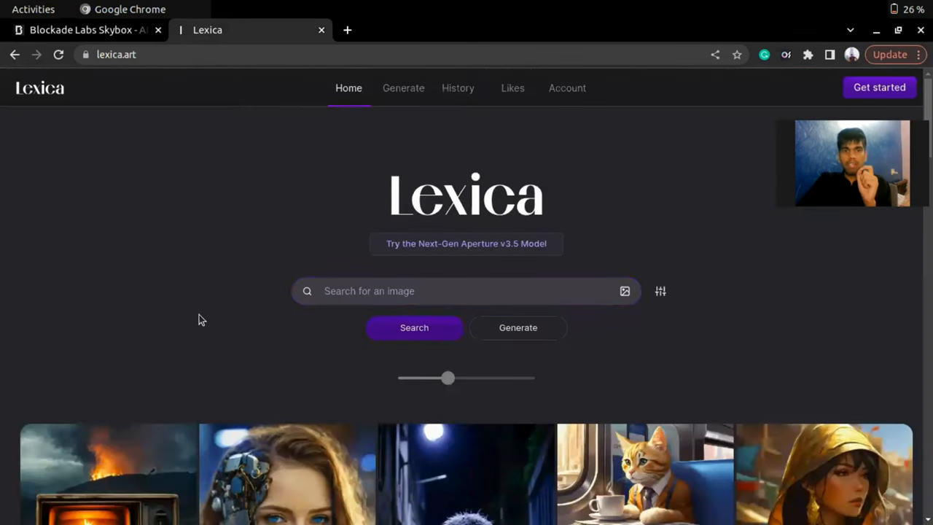
# Browse to the San Francisco Downtown sunset poster, select its whole prompt, and return to Skybox
pyautogui.scroll(-3)
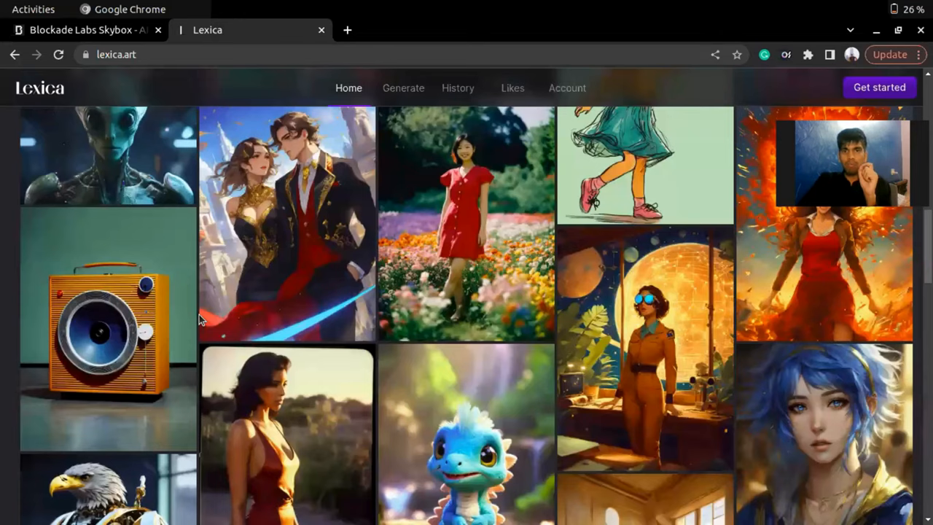
pyautogui.scroll(-3)
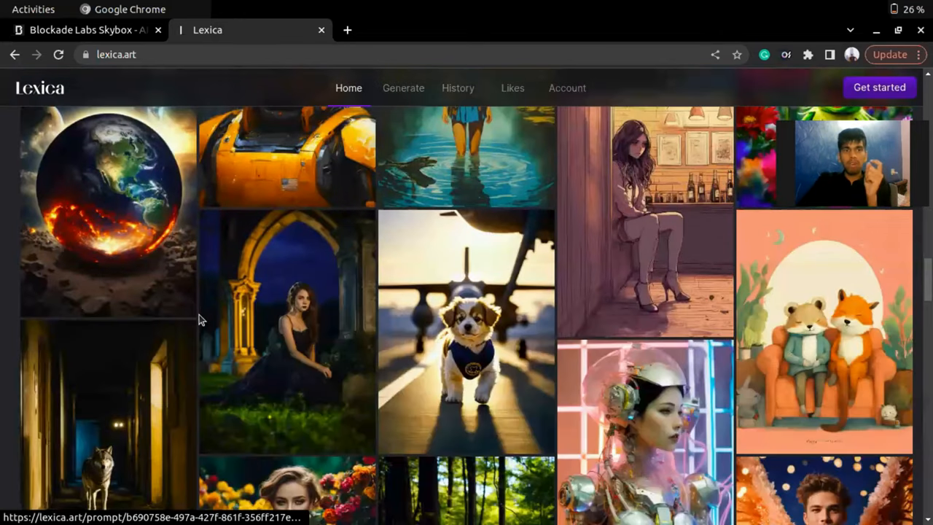
pyautogui.scroll(-3)
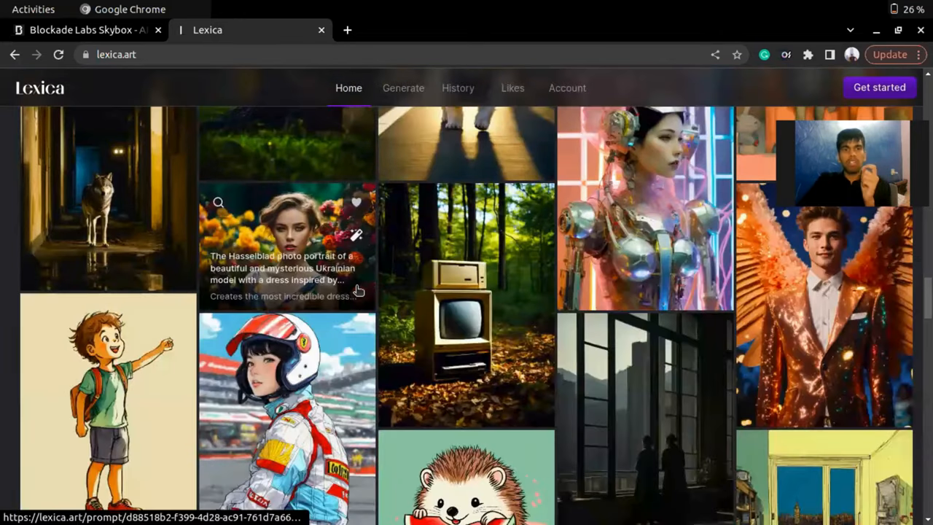
pyautogui.scroll(-3)
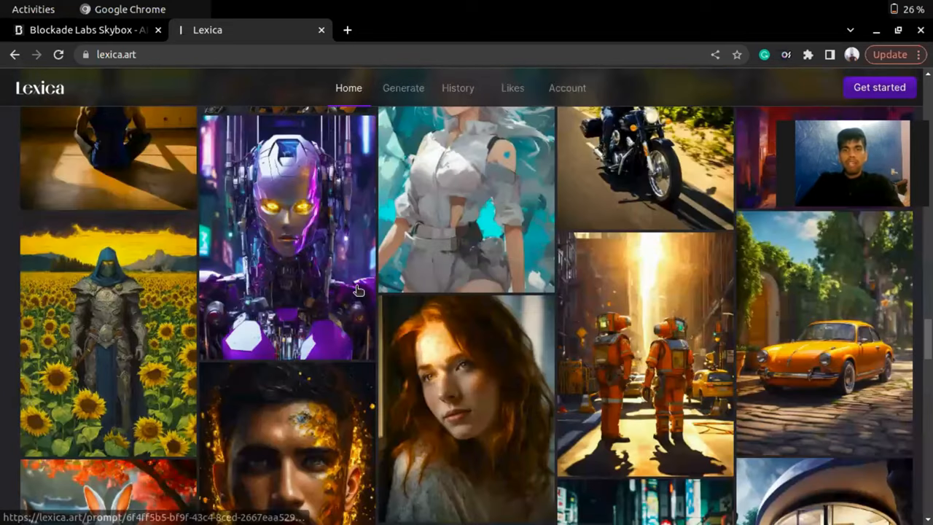
pyautogui.scroll(-3)
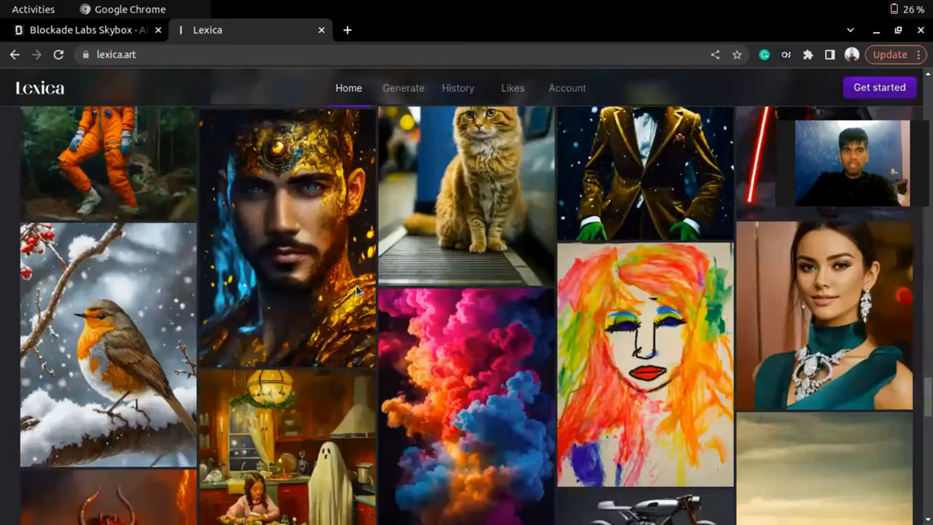
pyautogui.scroll(-3)
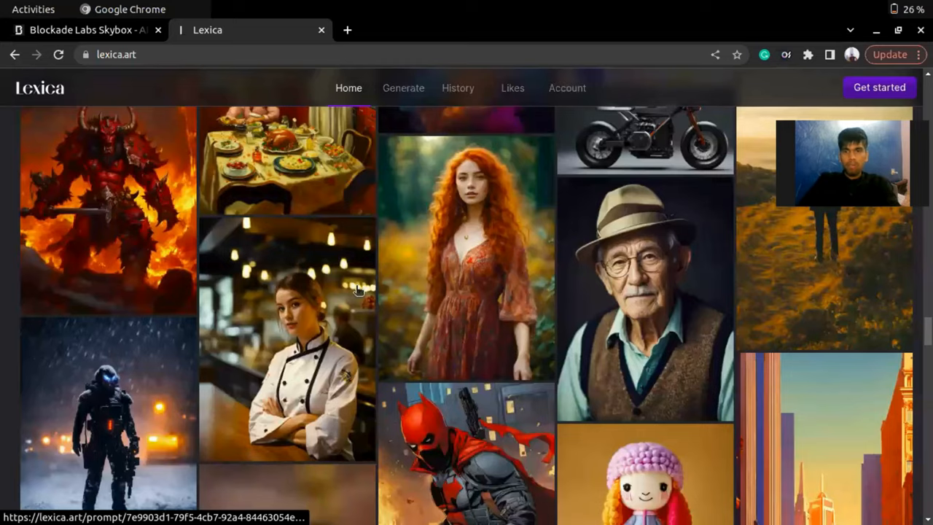
pyautogui.scroll(-3)
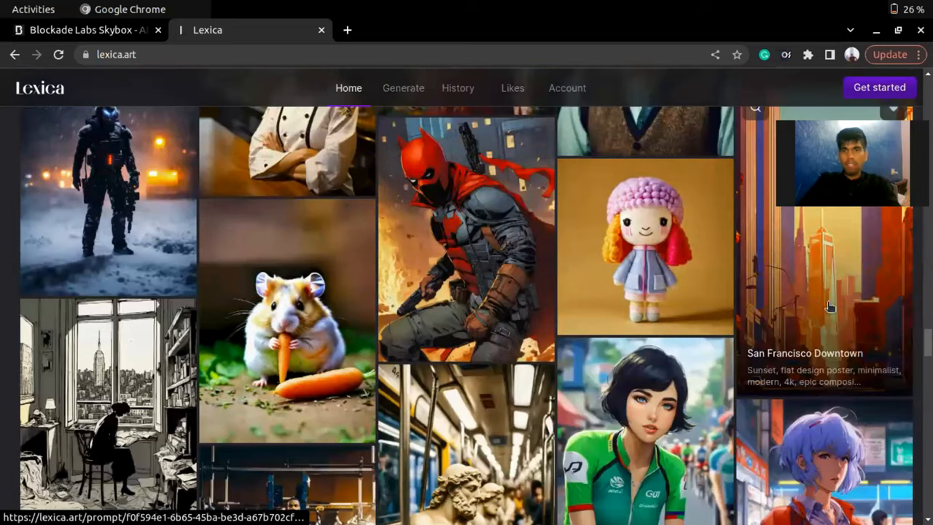
pyautogui.click(823, 292)
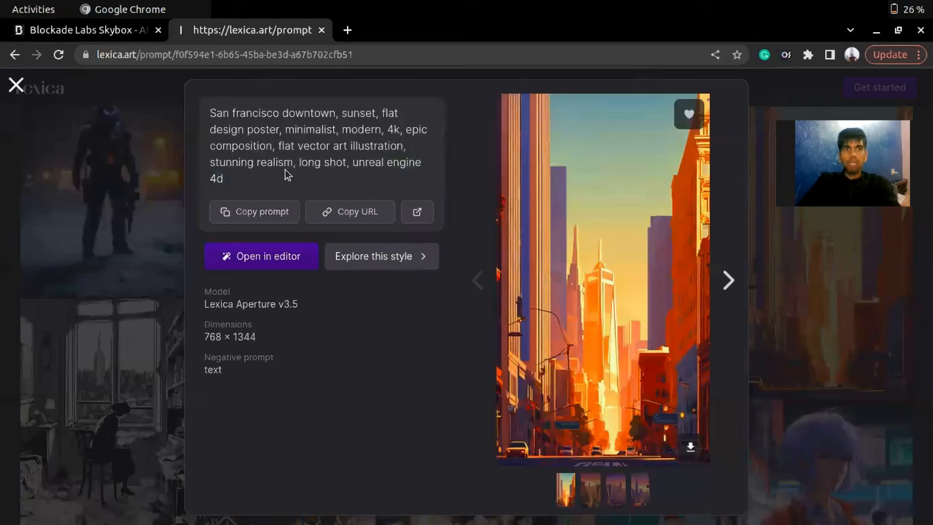
pyautogui.tripleClick(315, 146)
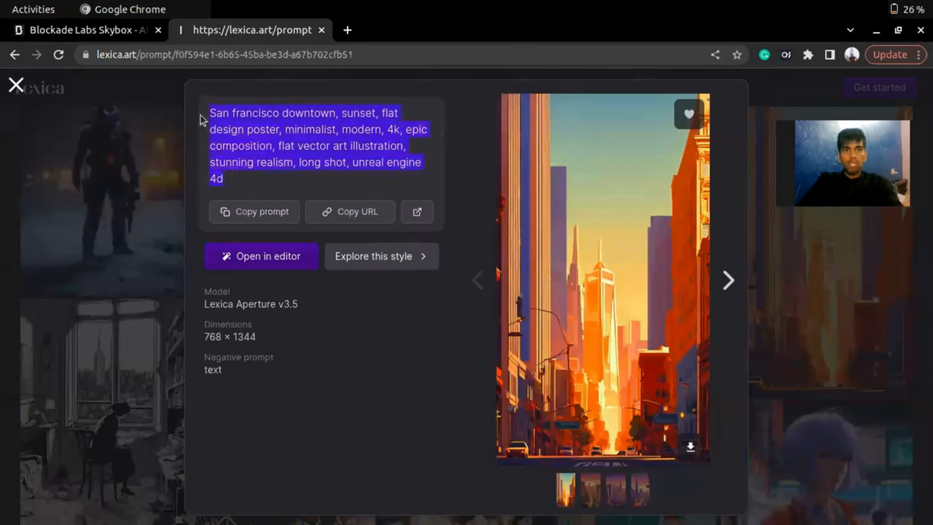
pyautogui.moveTo(251, 153)
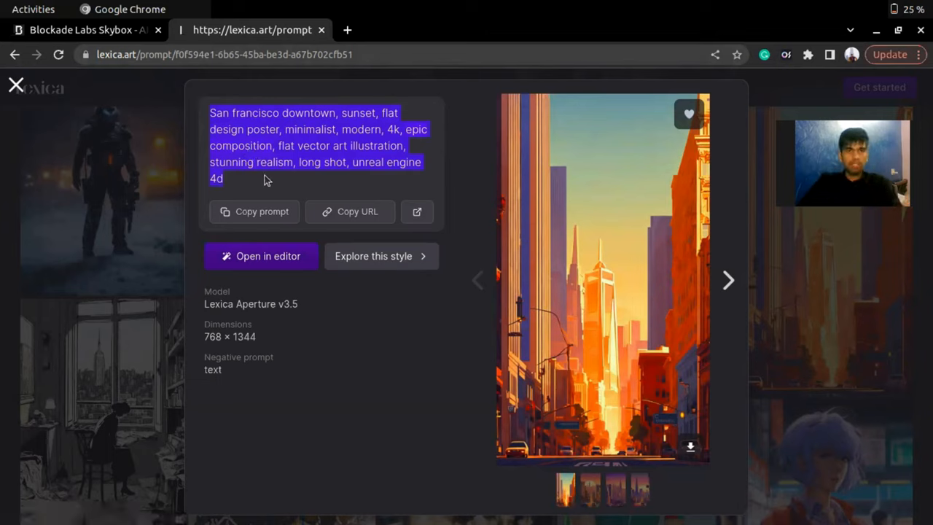
pyautogui.click(84, 29)
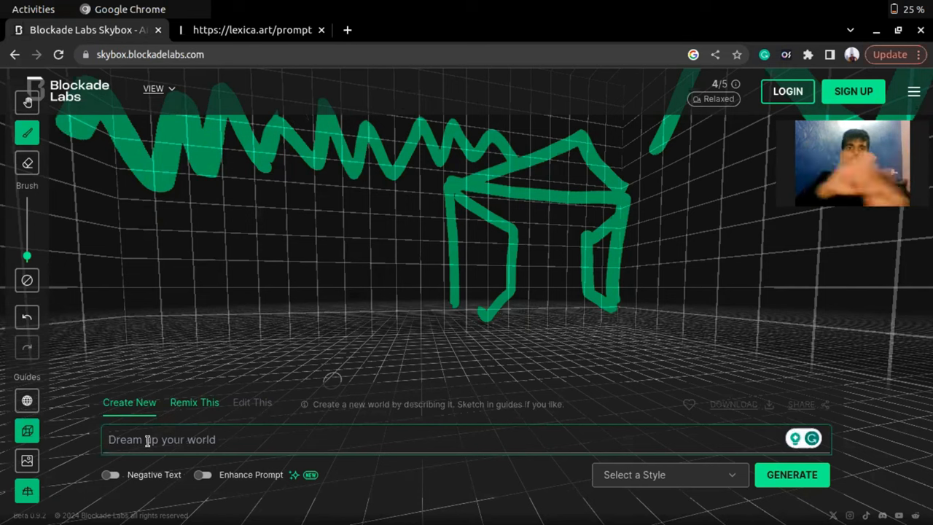
# Enter the San Francisco downtown sunset poster prompt and negative text 'digital art, anime, painting, text, blurry'
pyautogui.write('San francisco downtown, sunset, flat design poster, minimalist, modern, 4k, epic composition, flat vector art illustration, stunning realism, long shot, unreal engine 4d')
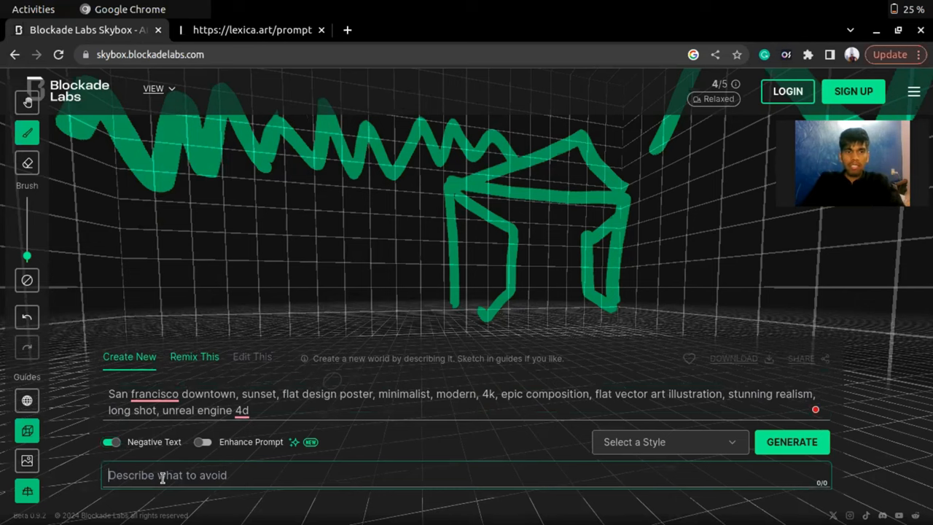
pyautogui.write('art, animal')
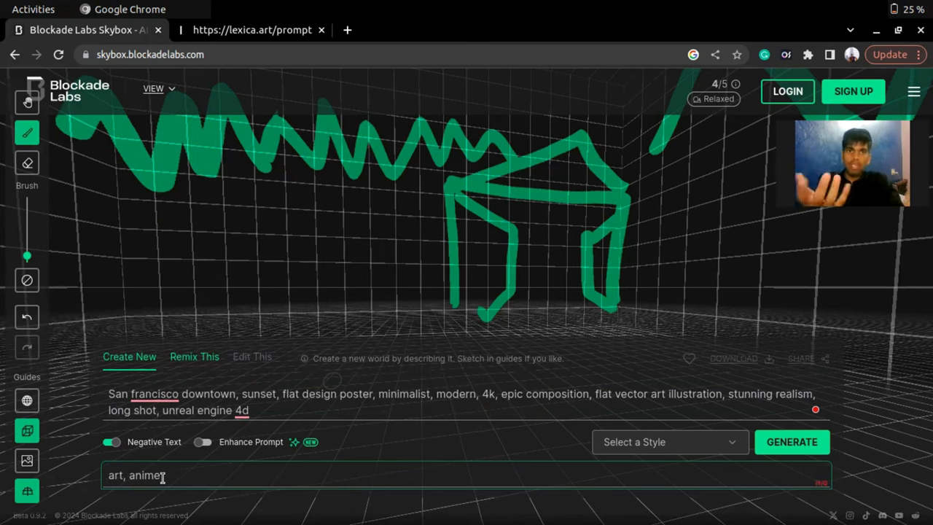
pyautogui.write(',')
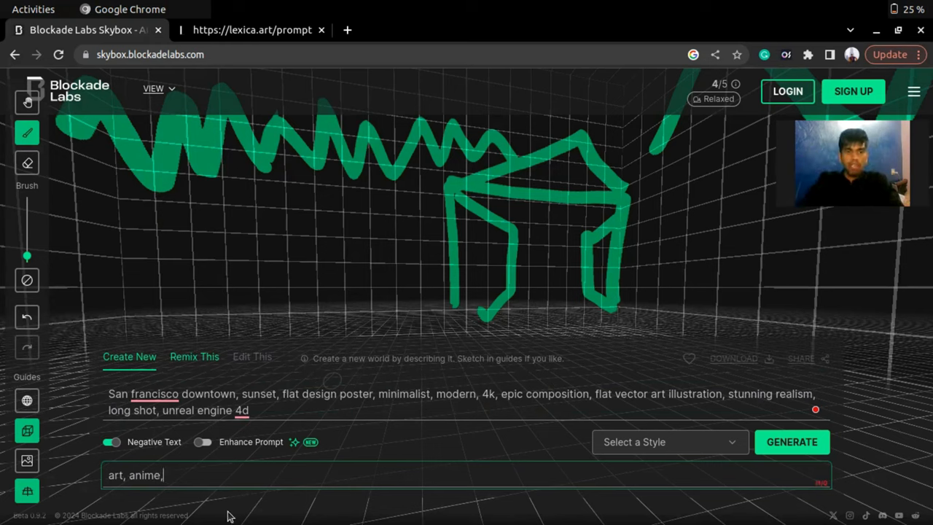
pyautogui.write('painting,')
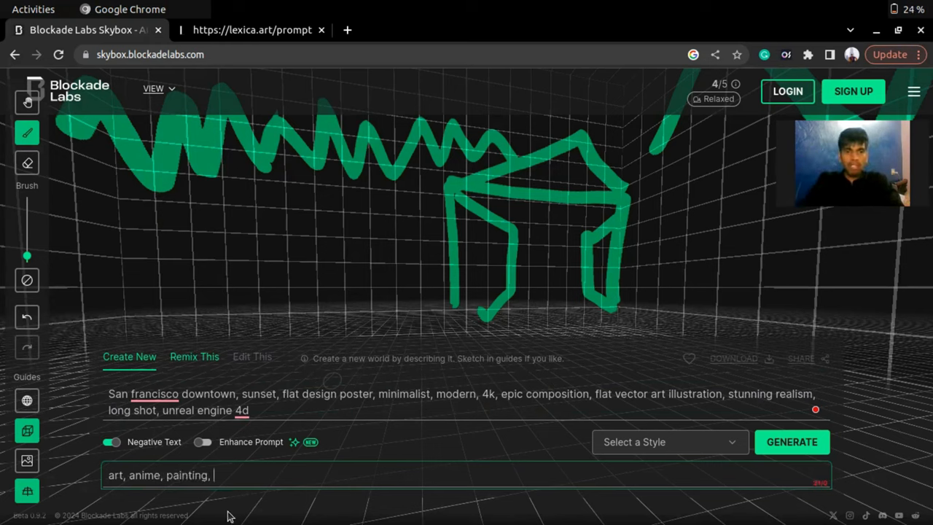
pyautogui.write('text,')
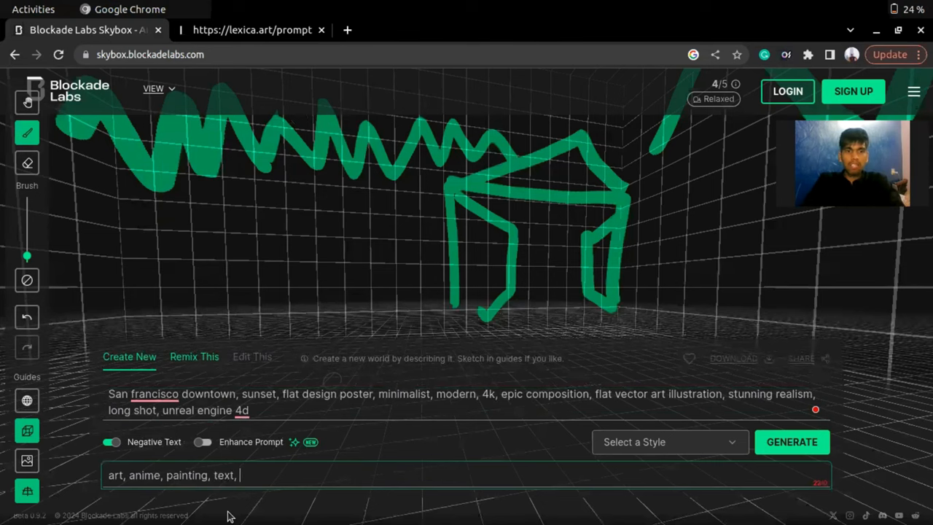
pyautogui.write('blurr')
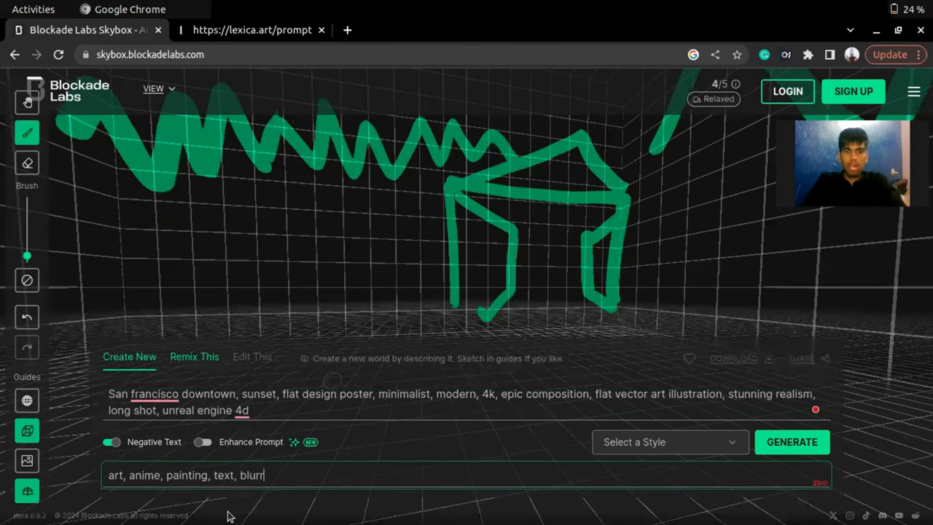
pyautogui.write('y,')
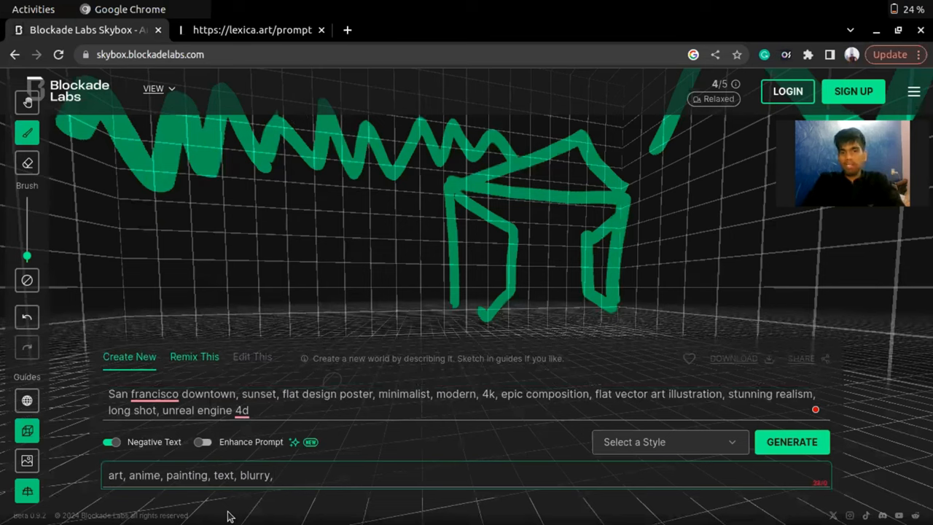
pyautogui.press('Backspace')
pyautogui.write('digital ')
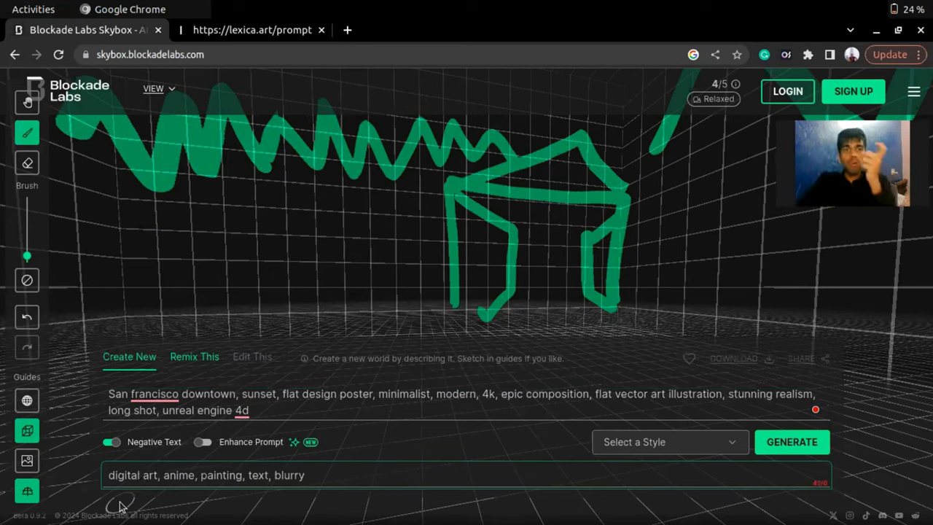
pyautogui.moveTo(469, 501)
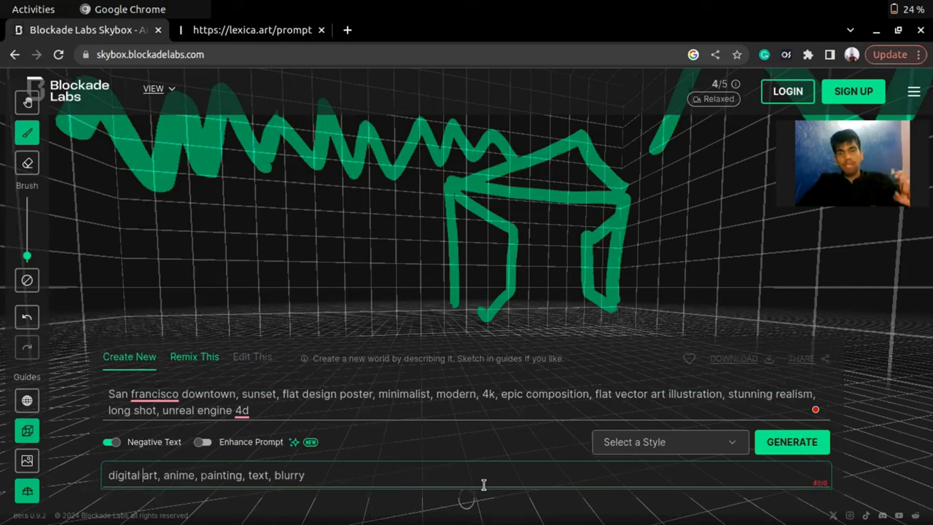
# Choose the Realistic > Realism style and generate the skybox
pyautogui.click(668, 441)
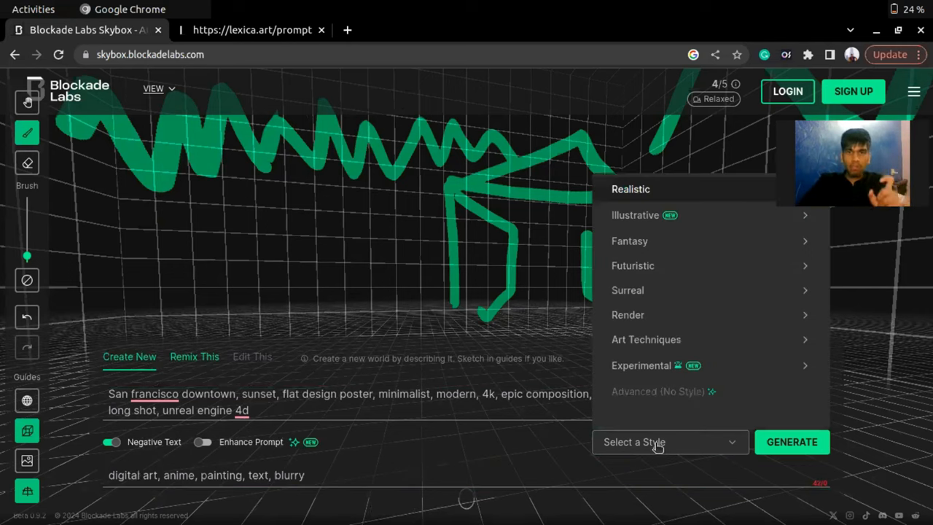
pyautogui.moveTo(659, 195)
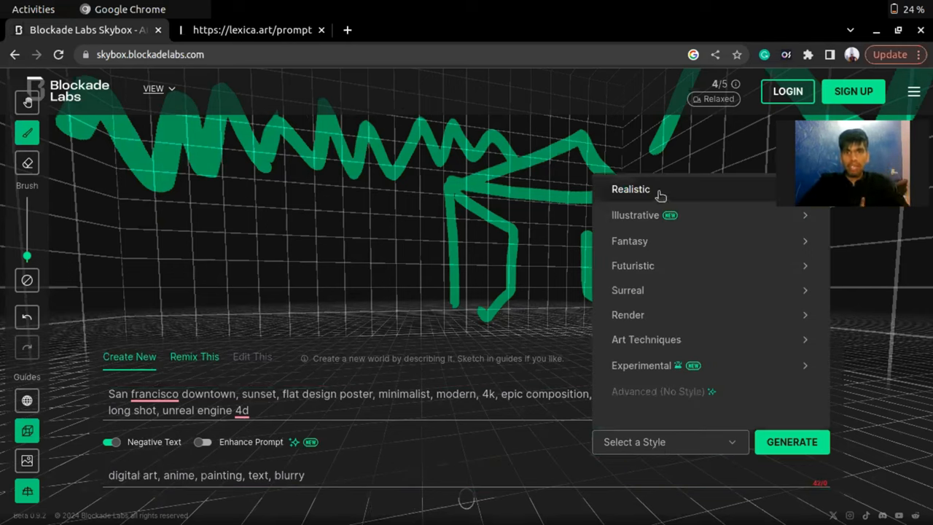
pyautogui.click(630, 190)
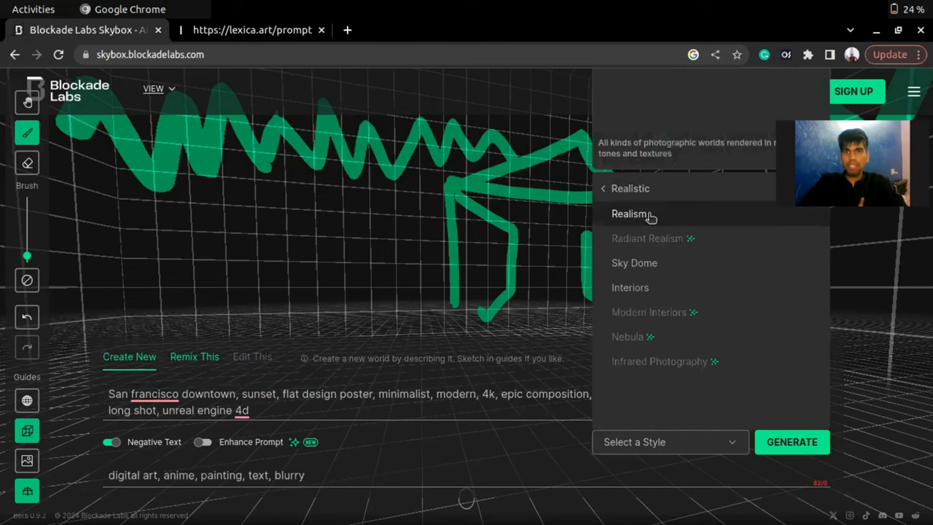
pyautogui.click(630, 213)
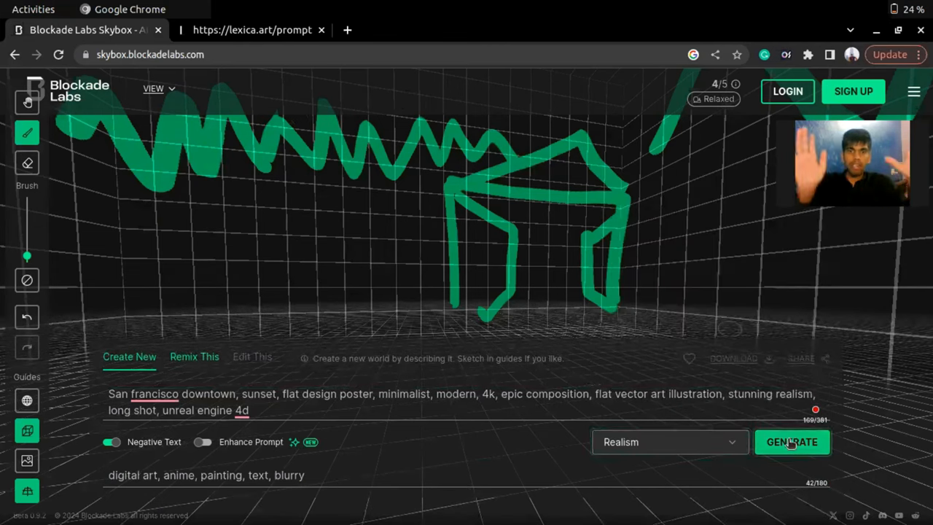
pyautogui.click(791, 442)
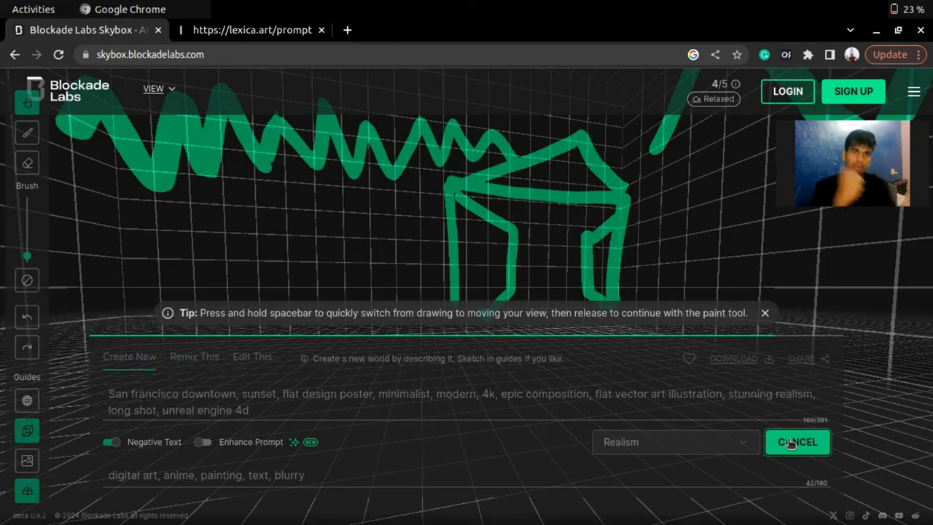
pyautogui.click(796, 442)
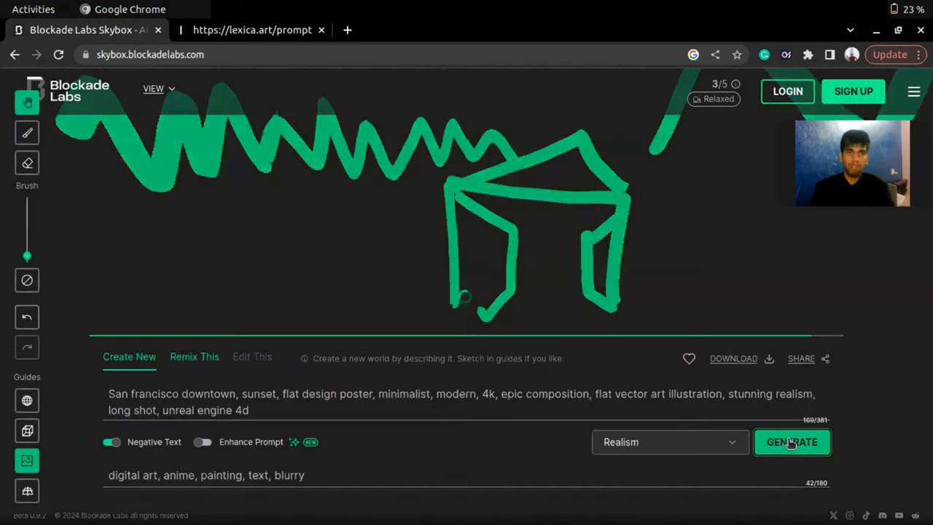
# Let the realistic sunset city skybox finish generating behind the sketch guides
pyautogui.click(791, 442)
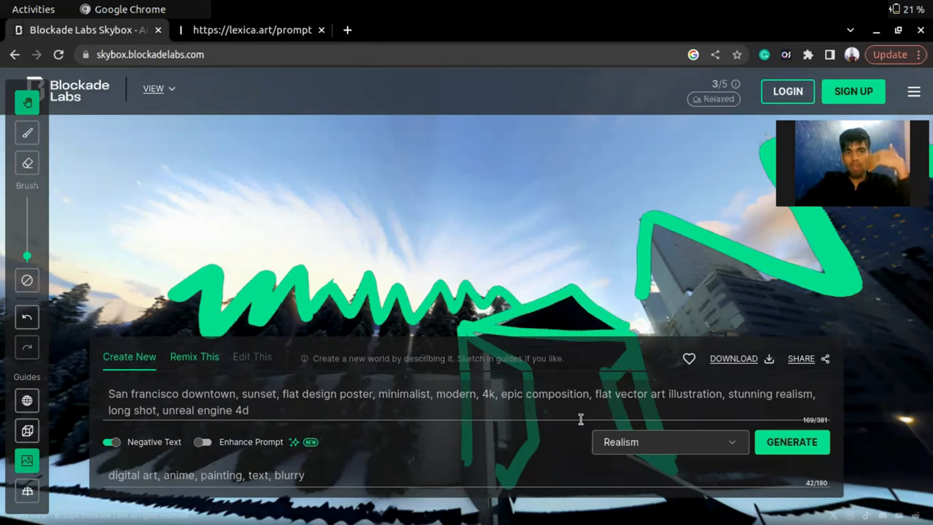
pyautogui.click(274, 393)
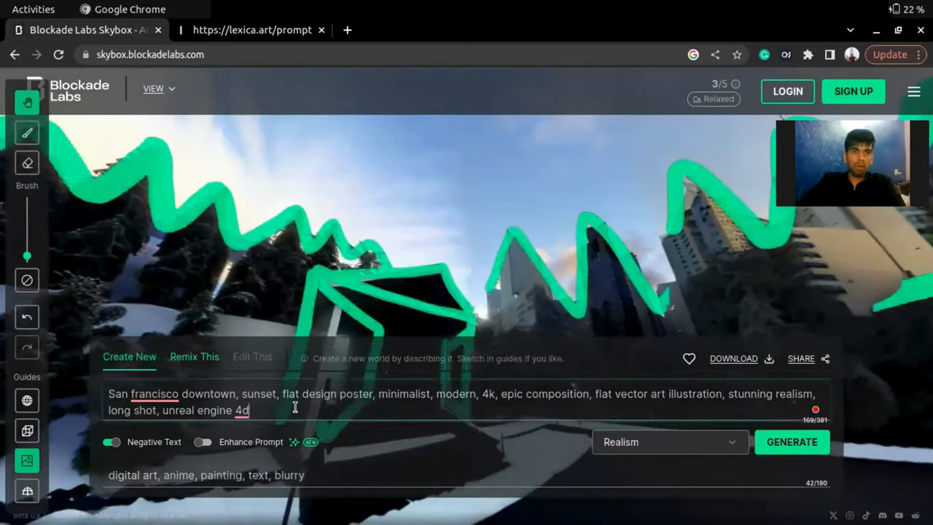
# Replace the prompt with 'sci fi, mountains, peaceful nature, 8K HD, realistic photography'
pyautogui.write('sci')
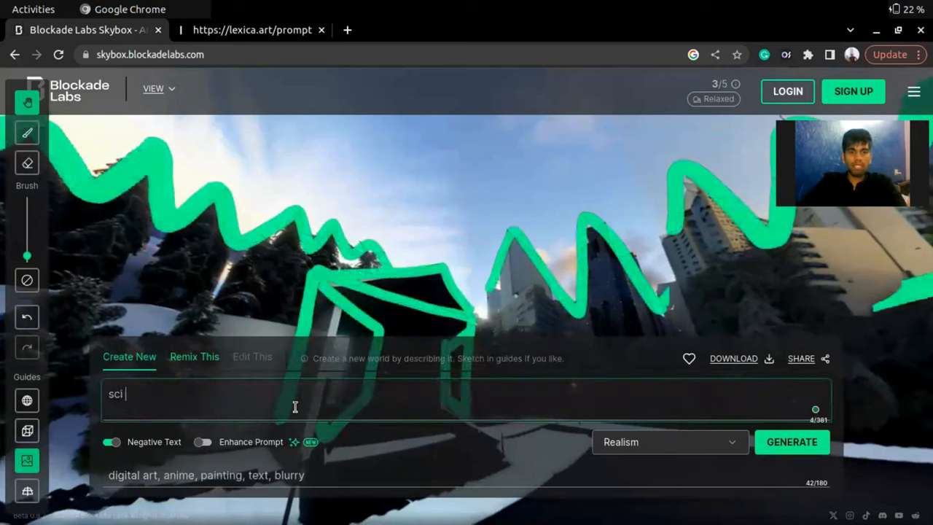
pyautogui.write('fi,')
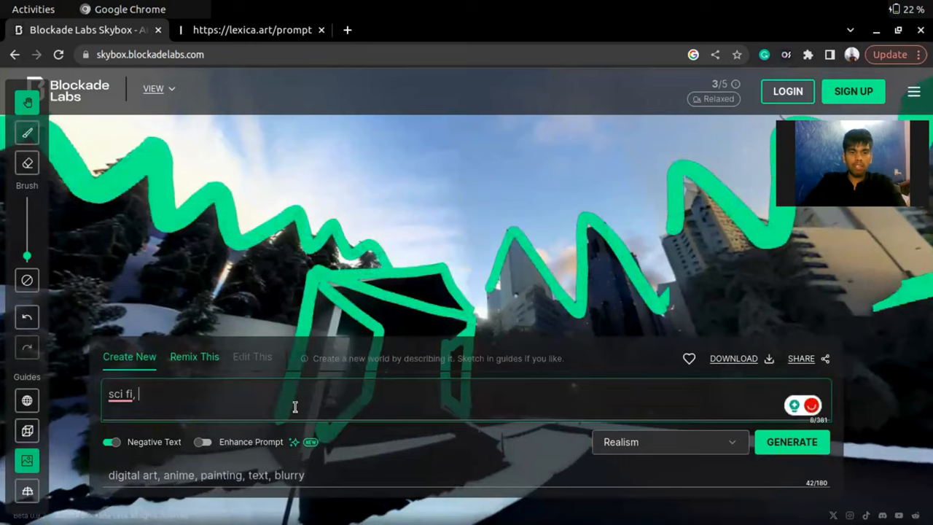
pyautogui.write('mountains, pea')
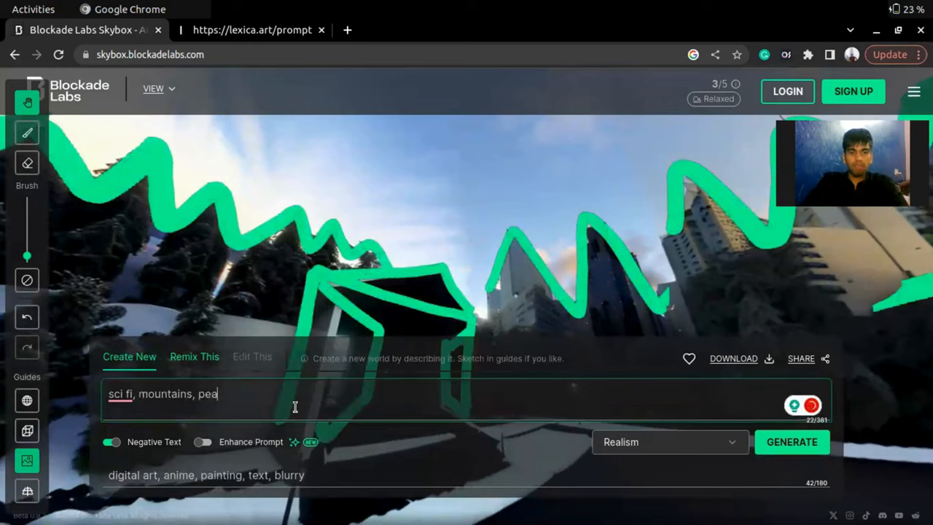
pyautogui.write('ce')
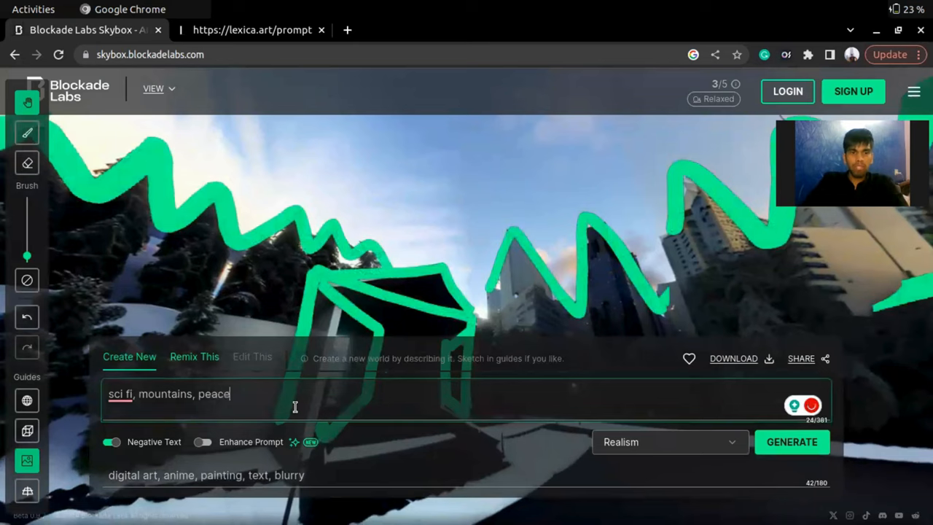
pyautogui.write('ful nature, 8')
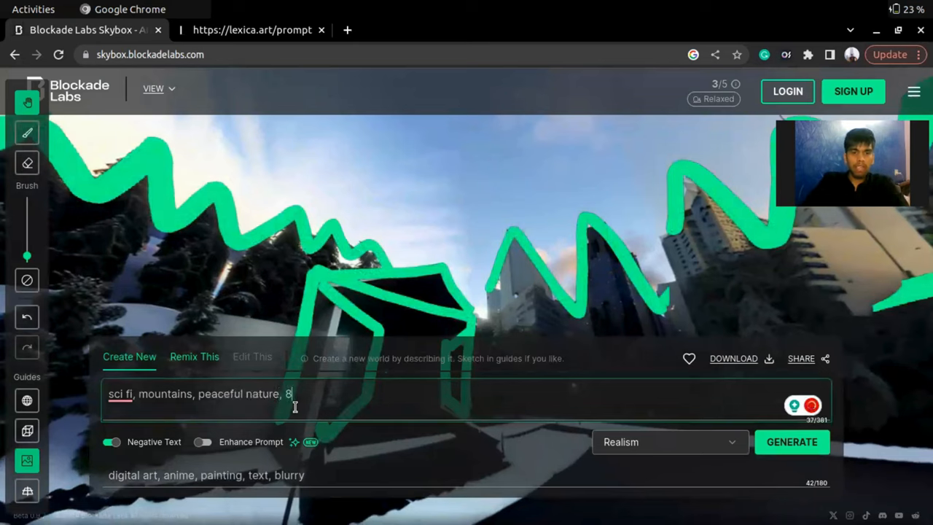
pyautogui.write('K HD')
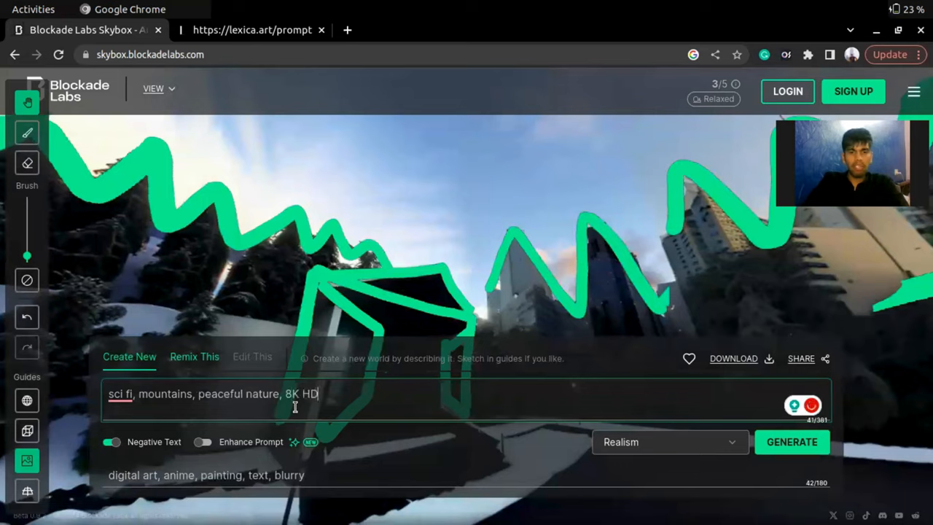
pyautogui.write(', real')
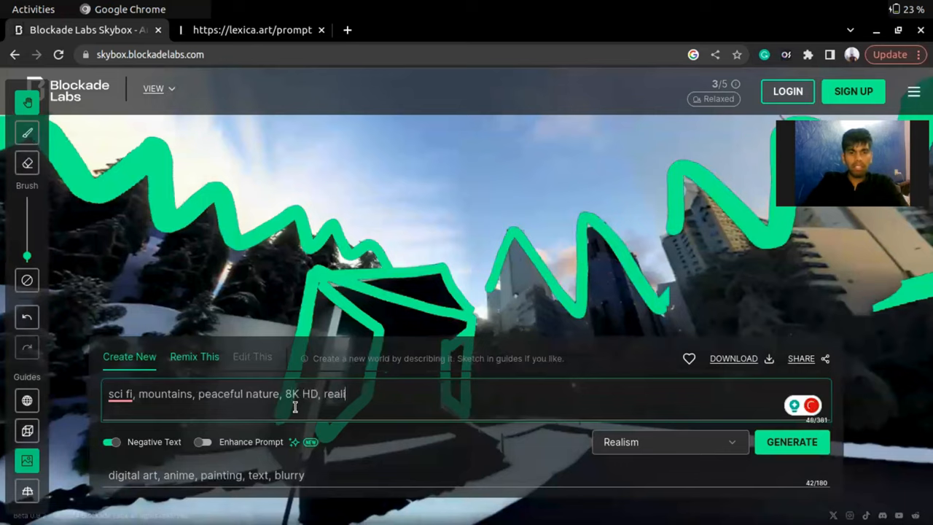
pyautogui.write('istic')
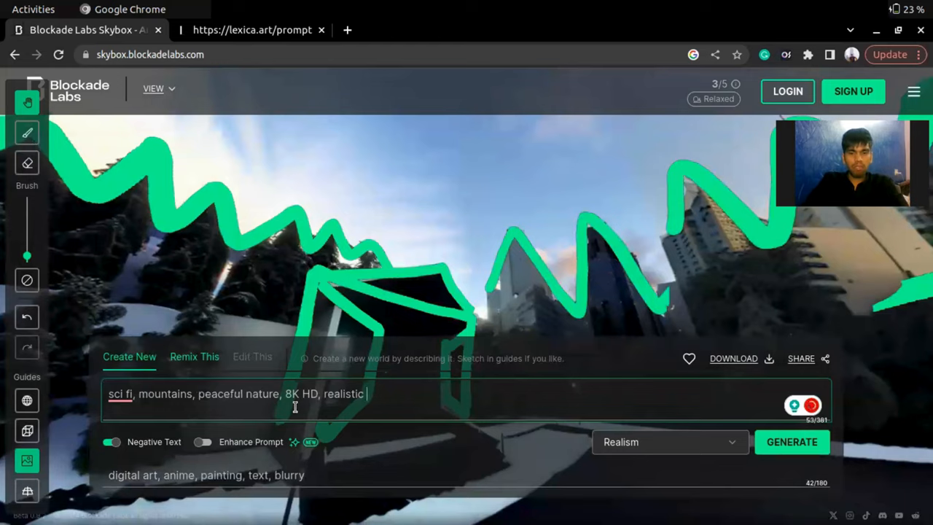
pyautogui.write('photogr')
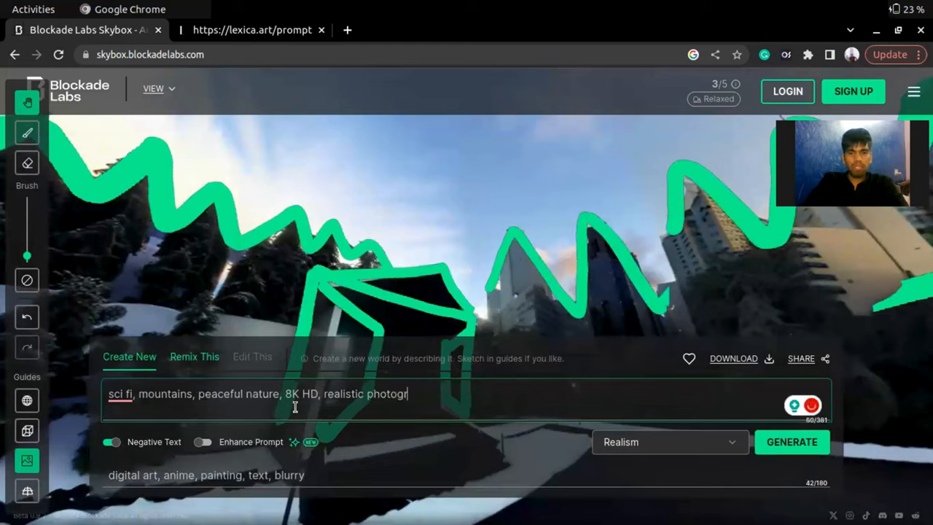
pyautogui.write('aphy')
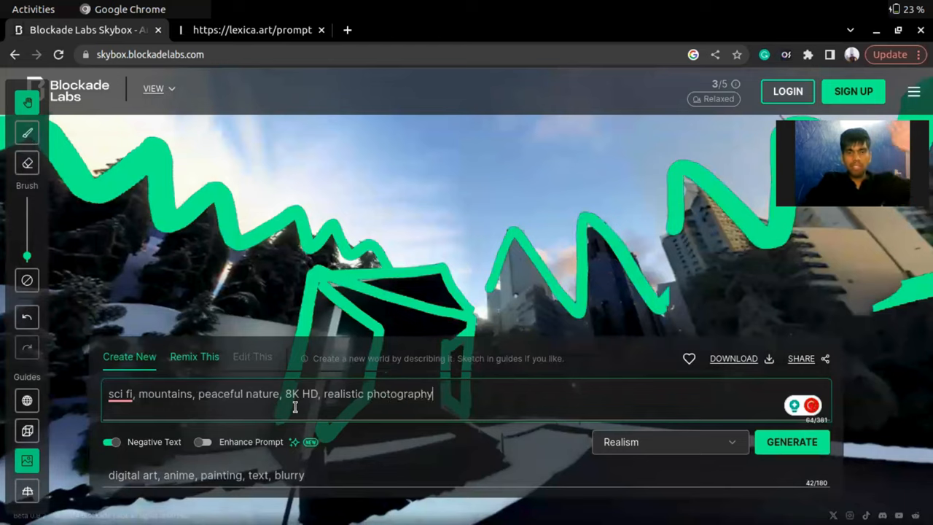
pyautogui.rightClick(253, 29)
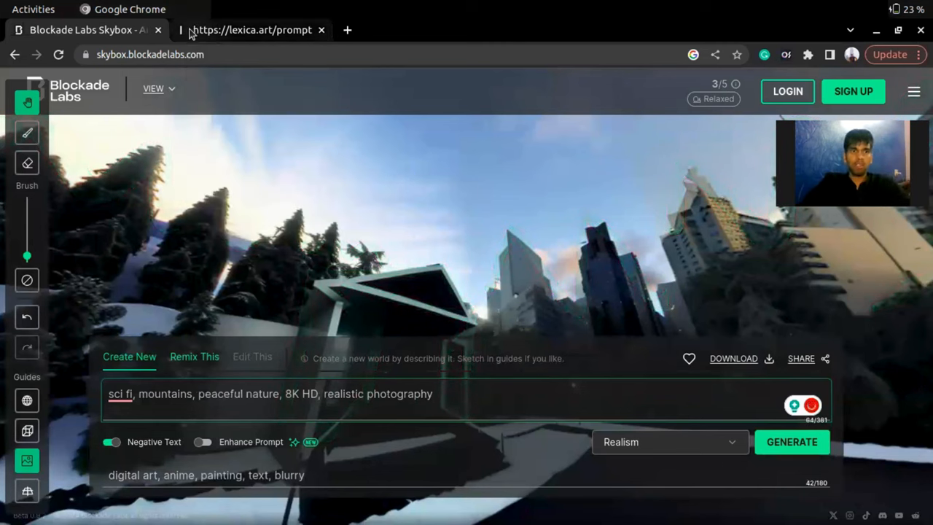
# Find the cosmic temple image on Lexica, take its extraterrestrial landscape phrase, and return to Skybox
pyautogui.click(250, 29)
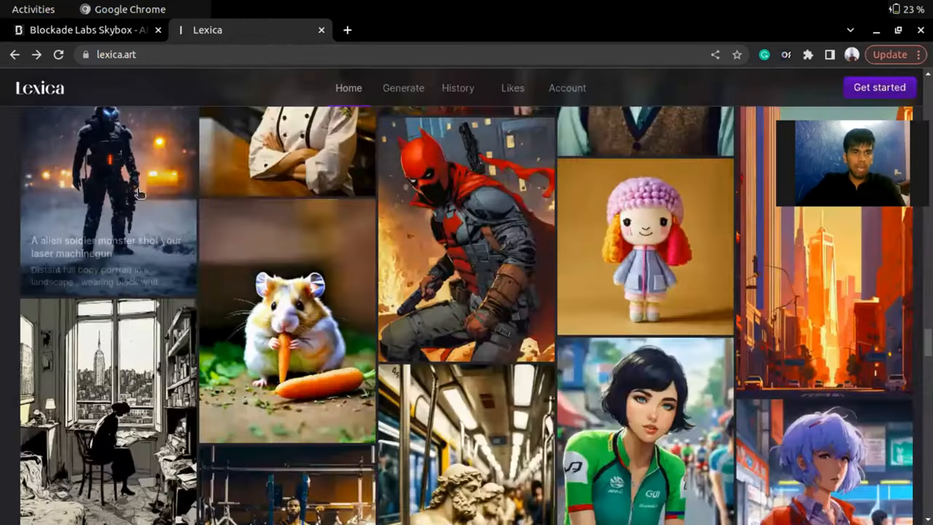
pyautogui.scroll(-3)
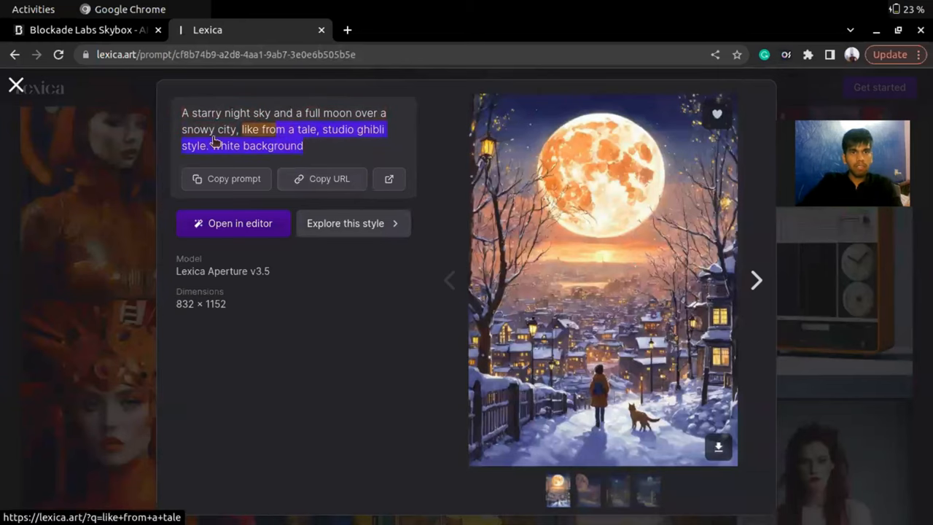
pyautogui.click(17, 84)
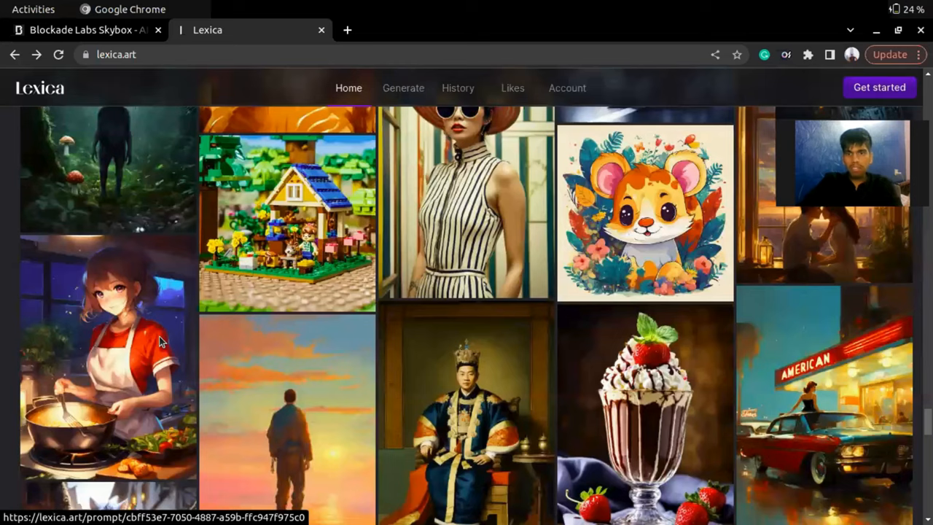
pyautogui.scroll(-3)
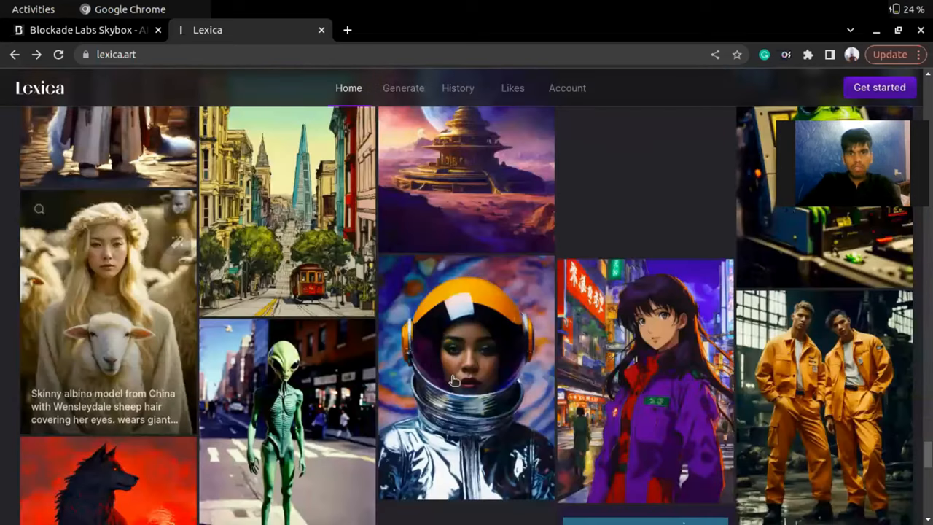
pyautogui.click(466, 175)
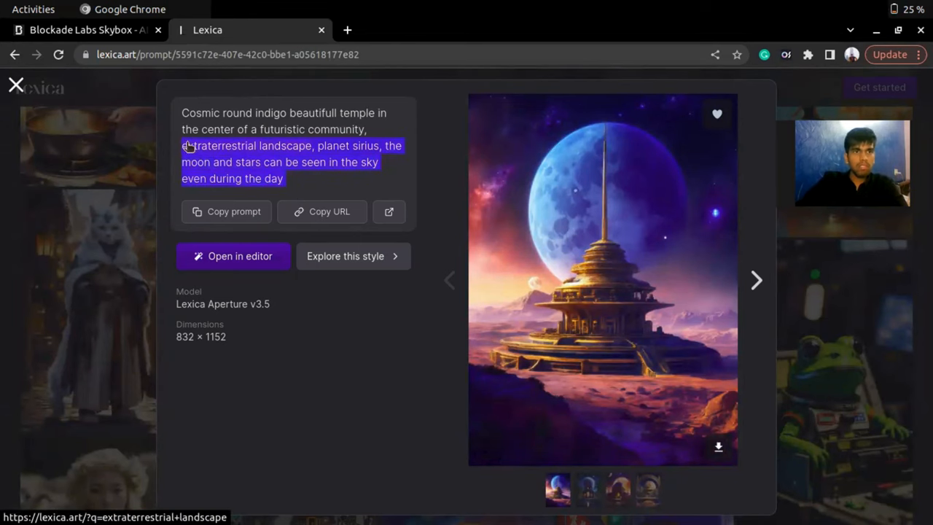
pyautogui.click(86, 29)
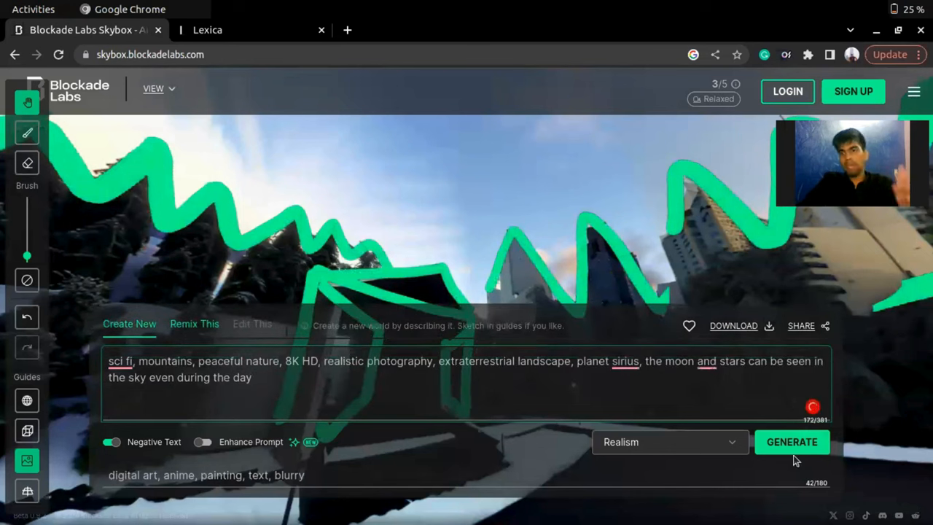
# Generate the skybox from the extended extraterrestrial-landscape prompt and look around the snowy mountain world
pyautogui.click(791, 441)
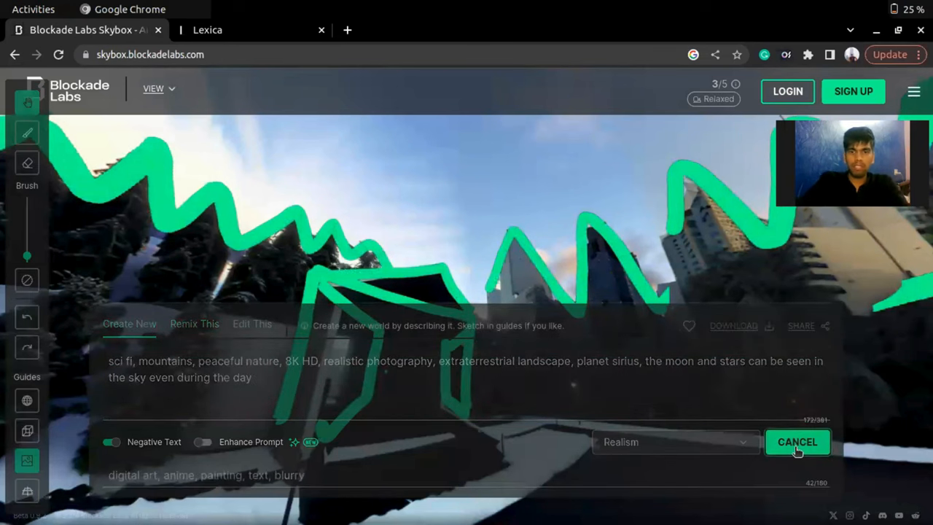
pyautogui.click(797, 441)
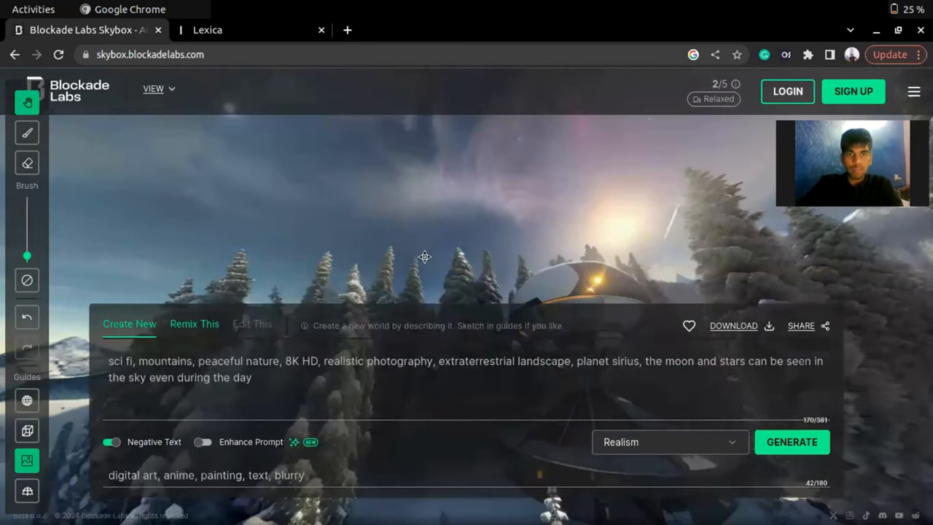
pyautogui.moveTo(425, 257); pyautogui.dragTo(486, 131)
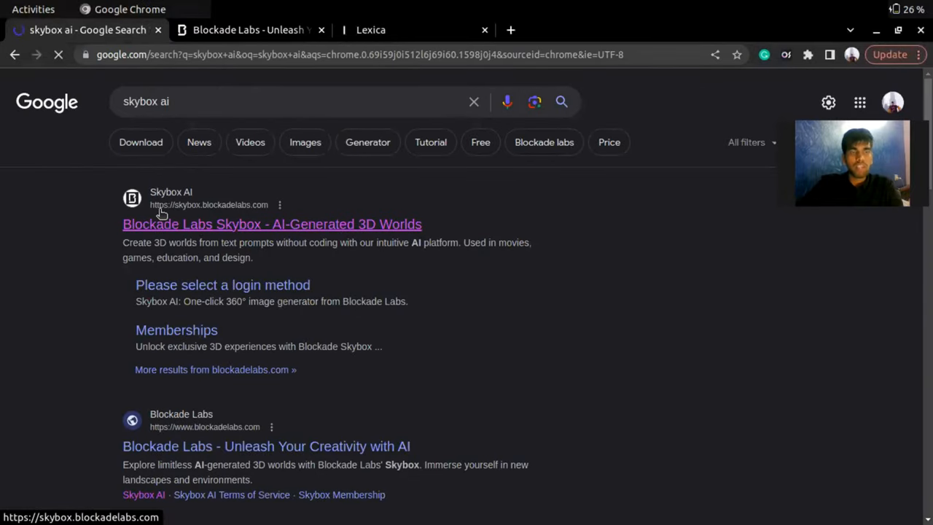
# Bring up blockadelabs.com as its own tab beside the Skybox and Lexica tabs
pyautogui.click(271, 225)
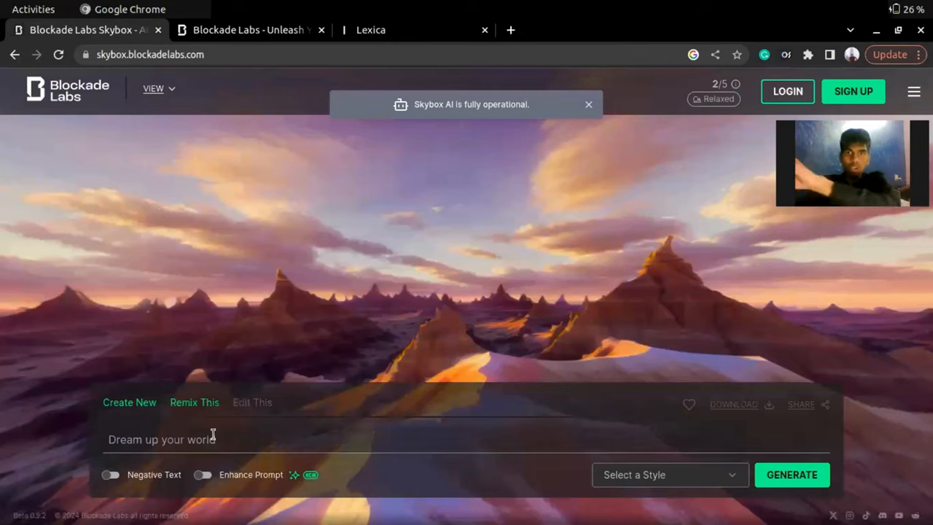
pyautogui.rightClick(211, 439)
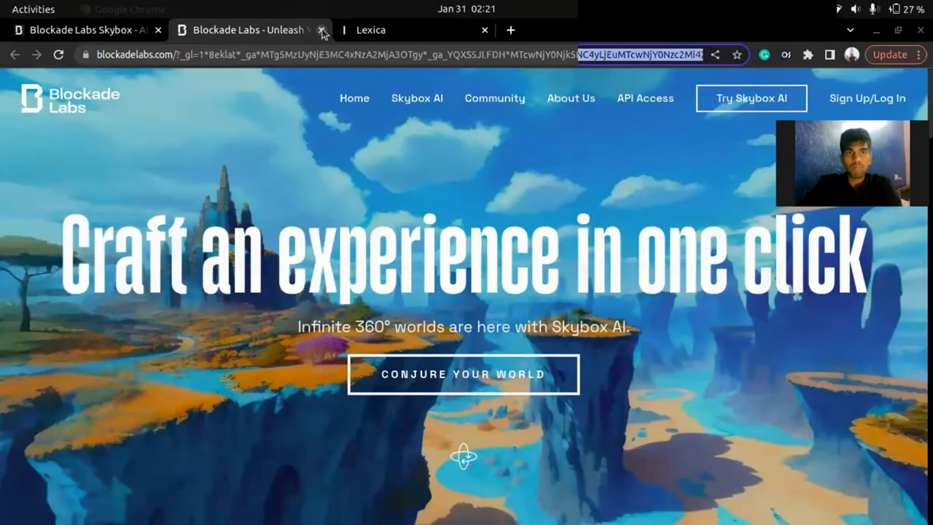
# Close the extra home-page tab, copy the redhead-raincoat Shibuya crosswalk prompt from Lexica and return to Skybox
pyautogui.click(321, 29)
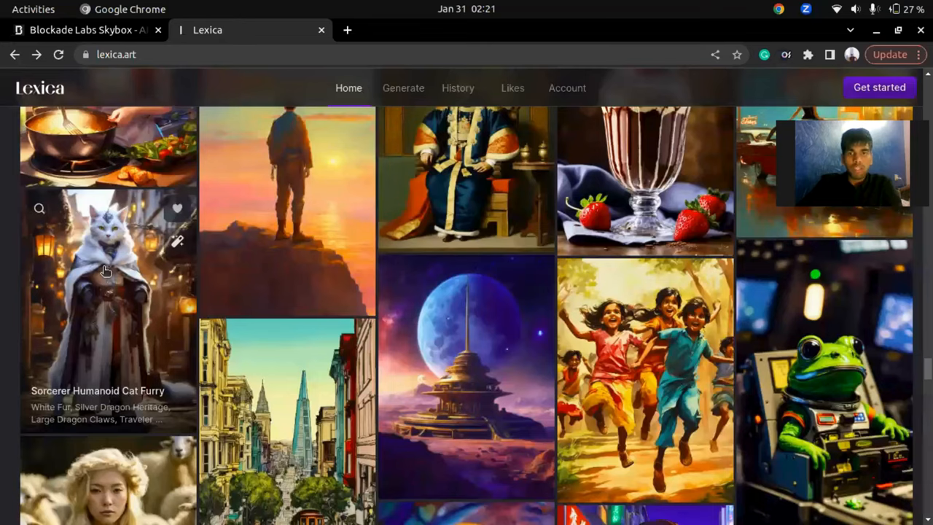
pyautogui.scroll(-3)
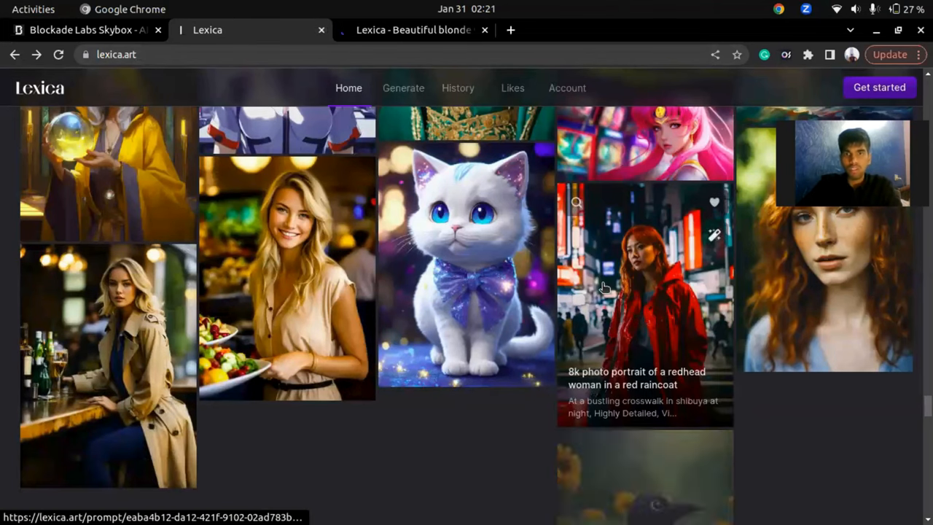
pyautogui.click(644, 291)
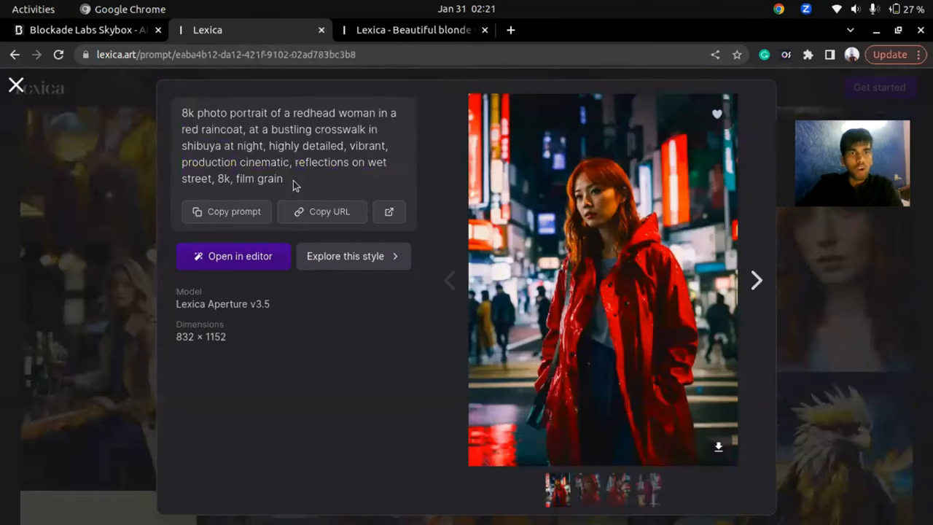
pyautogui.tripleClick(289, 146)
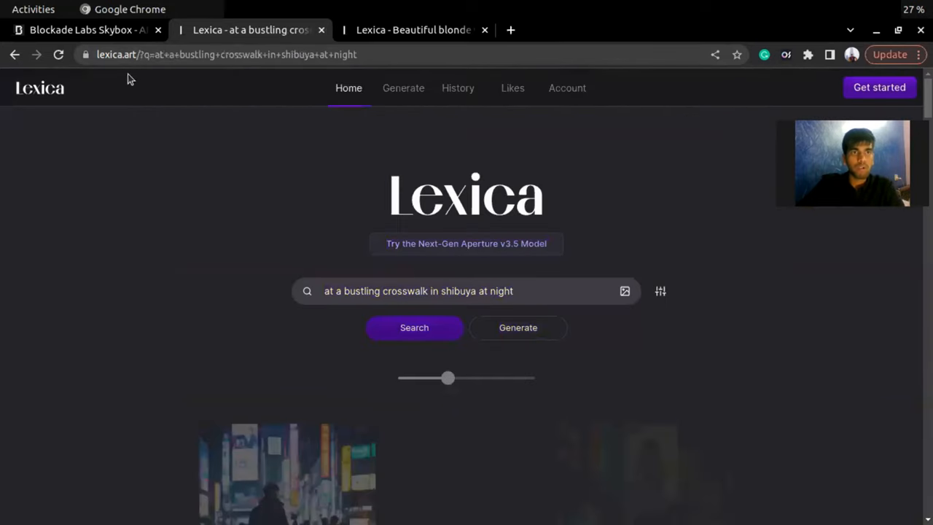
pyautogui.click(80, 29)
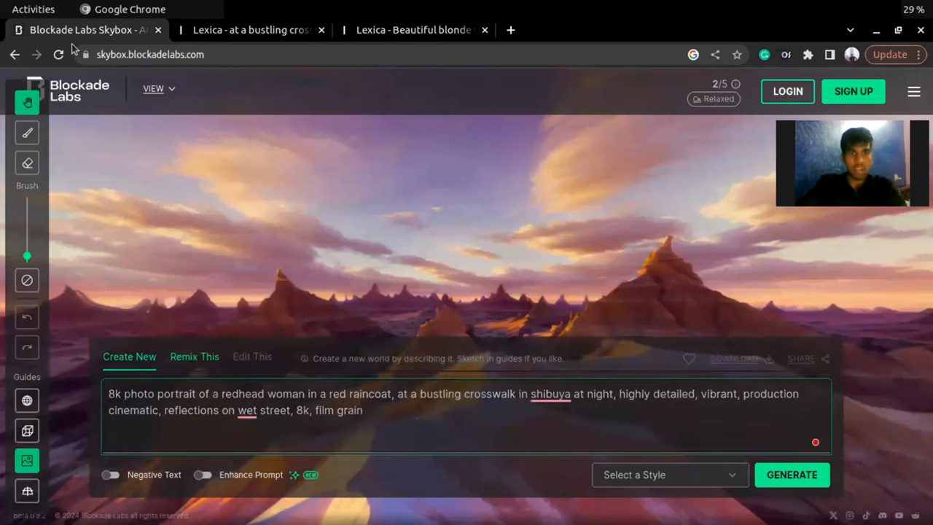
# Edit the pasted prompt to a space craft at the Shibuya crosswalk with HDR appended
pyautogui.click(292, 441)
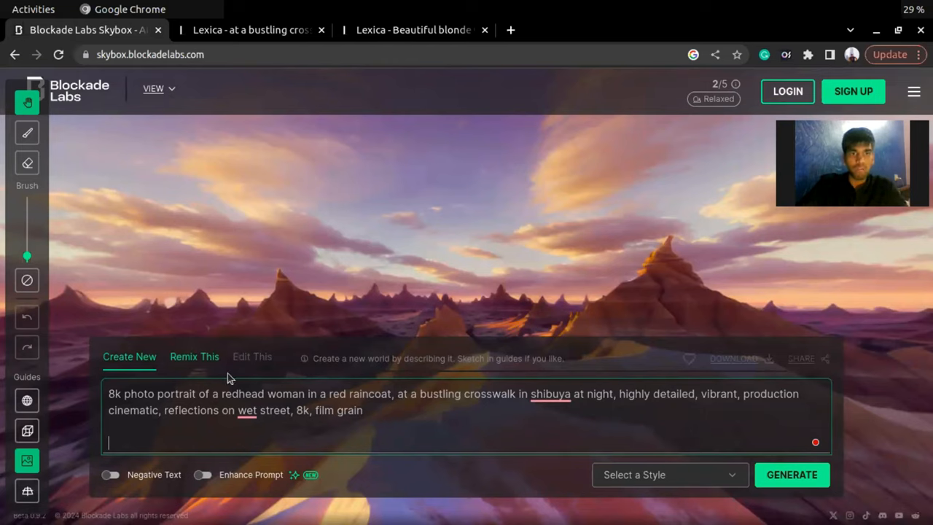
pyautogui.click(264, 394)
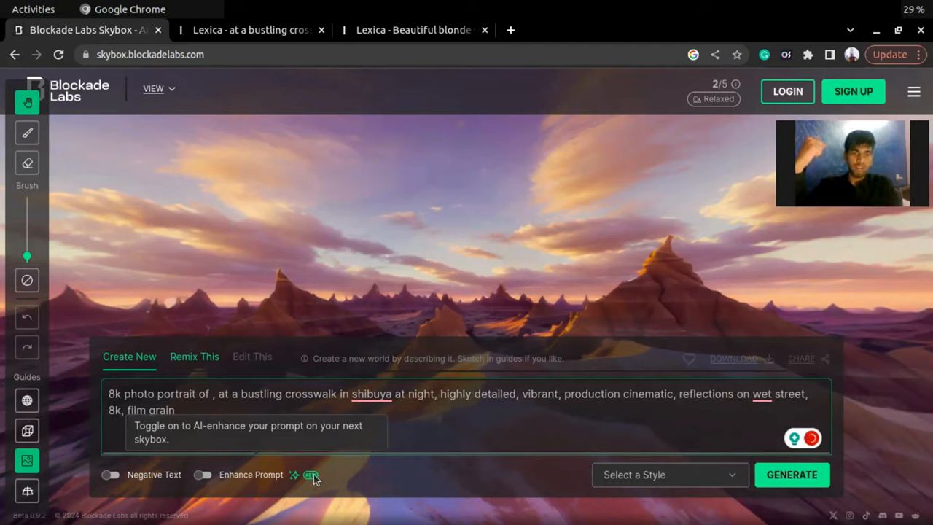
pyautogui.write('space')
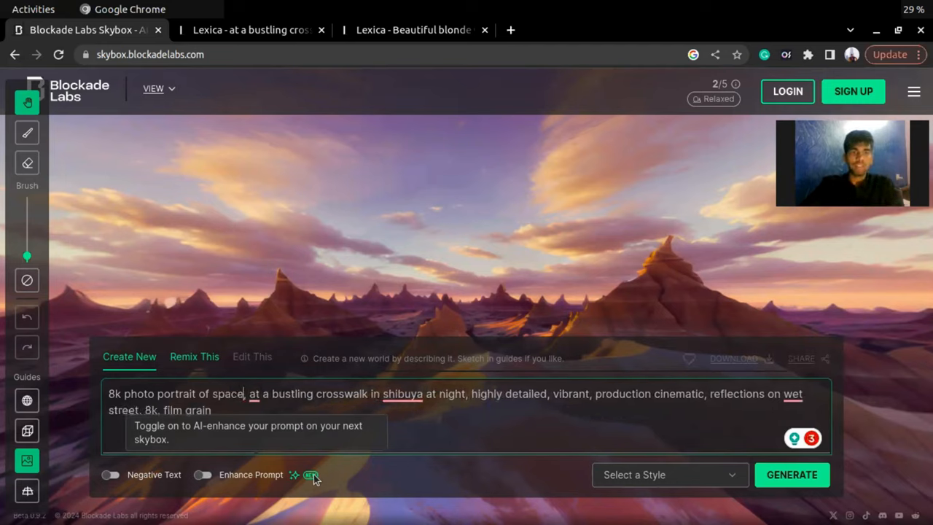
pyautogui.write('crad')
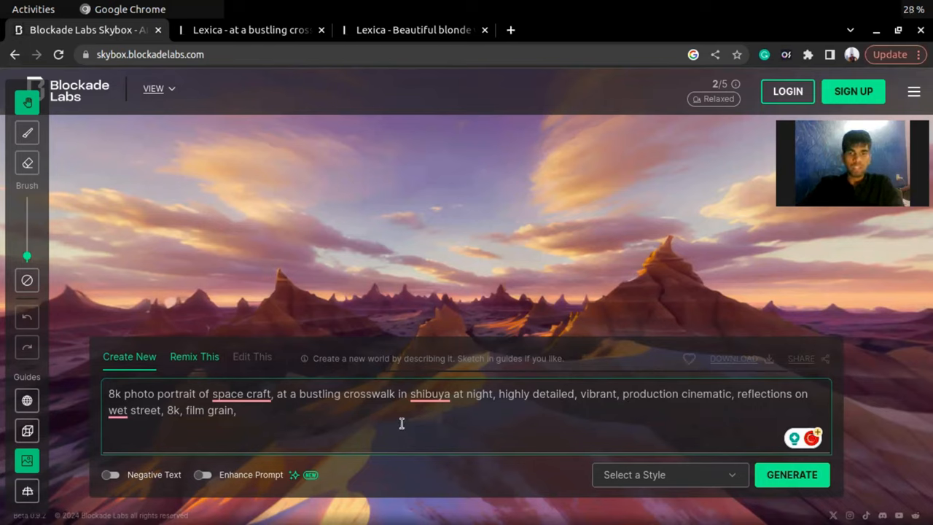
pyautogui.write('HDR')
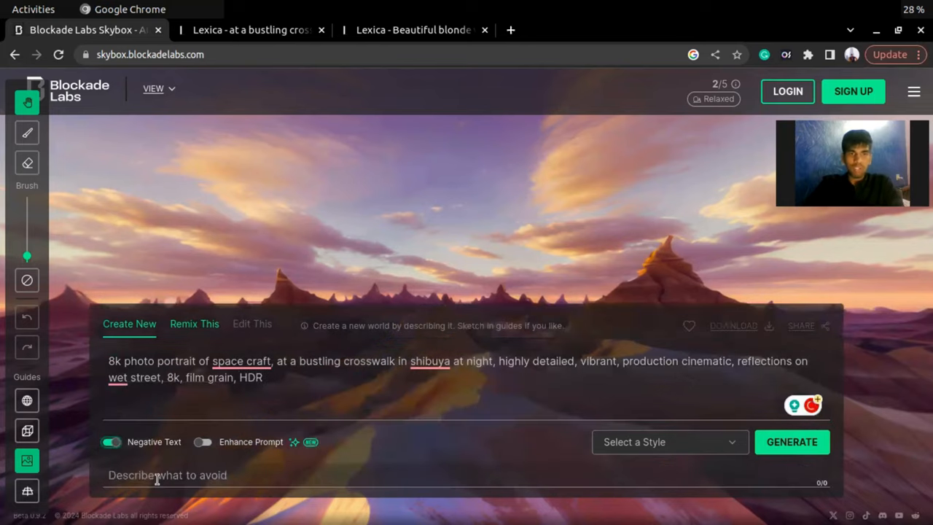
# Enter 'digital art, anime, painting' as the Negative Text
pyautogui.write('art,')
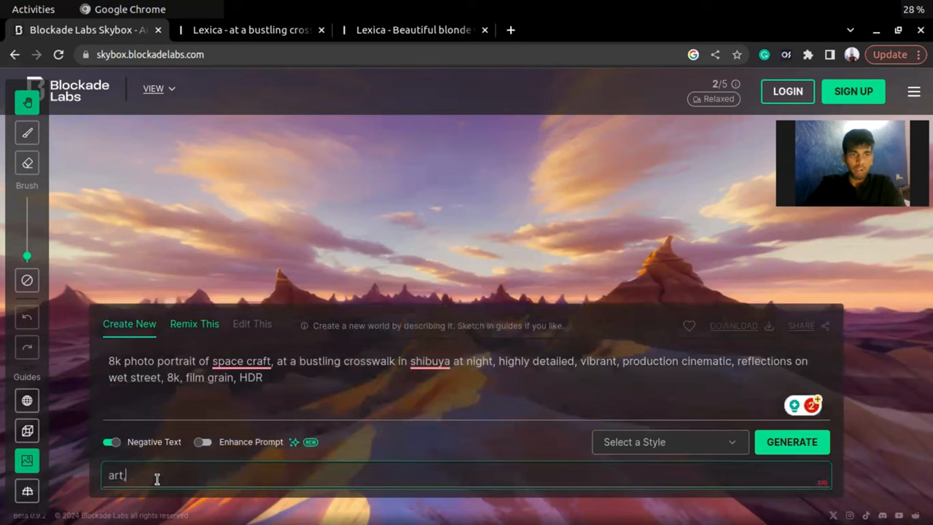
pyautogui.write('digital')
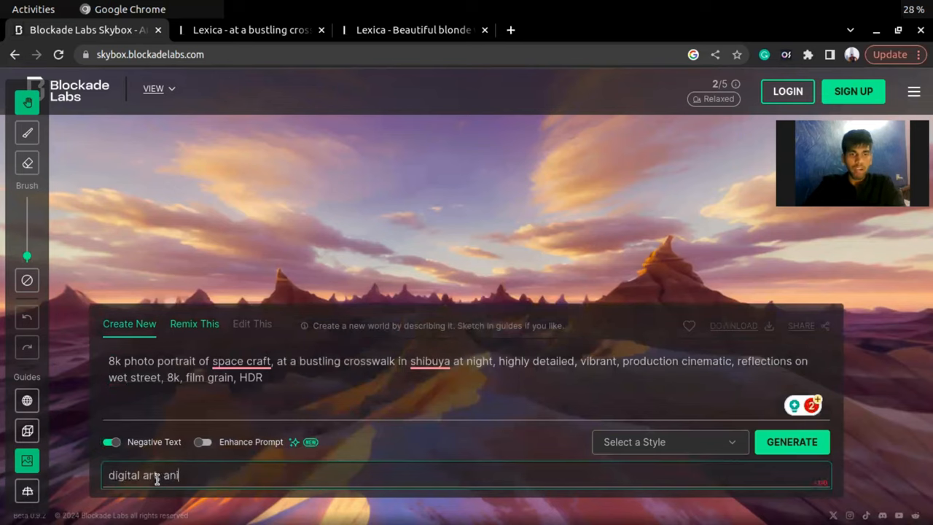
pyautogui.write('me, paint')
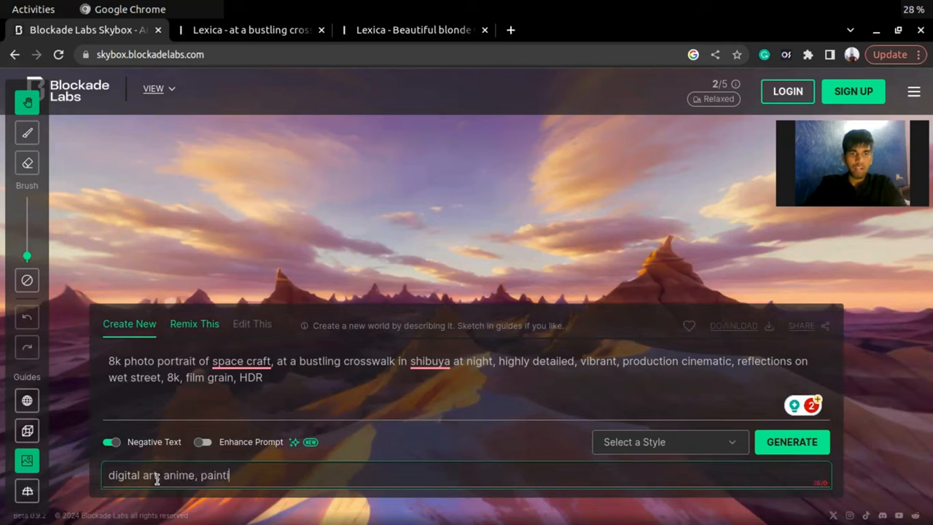
pyautogui.write('ng')
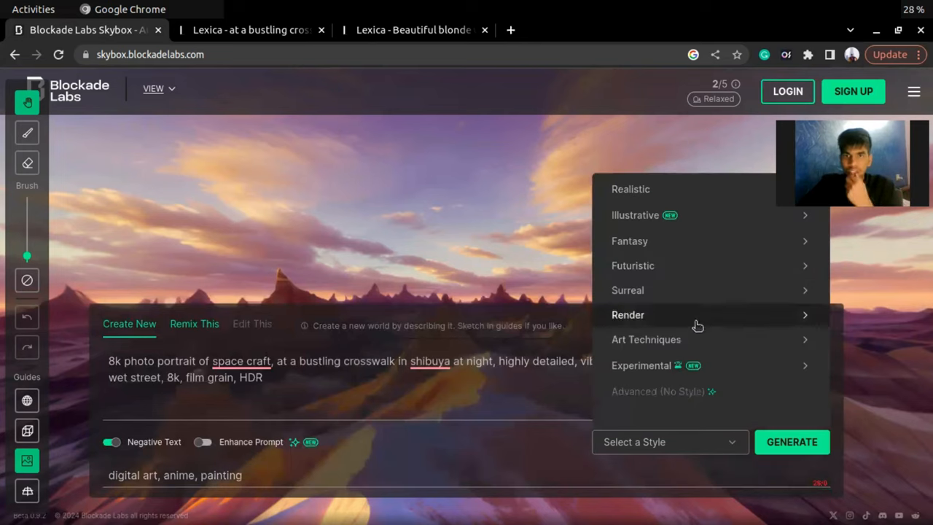
pyautogui.moveTo(676, 265)
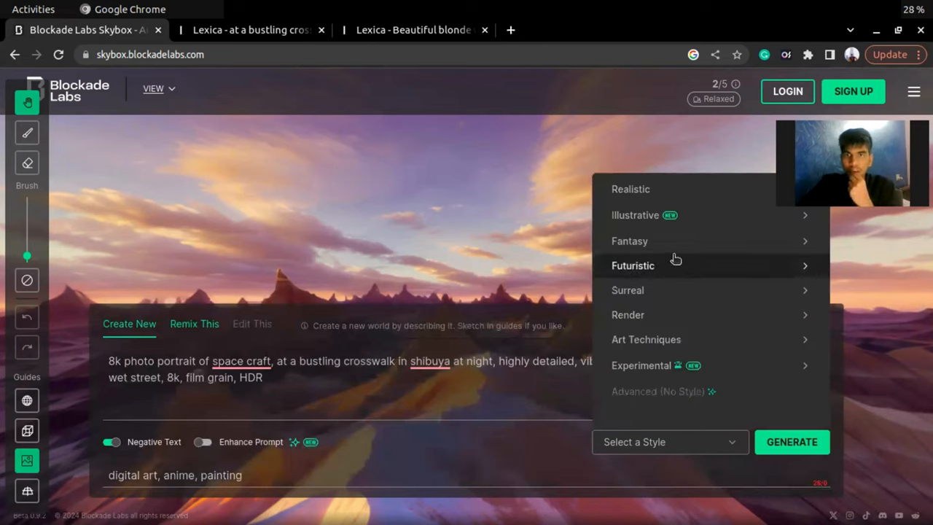
# Try Radiant Painting, then browse the Illustrative and Render style groups
pyautogui.click(629, 240)
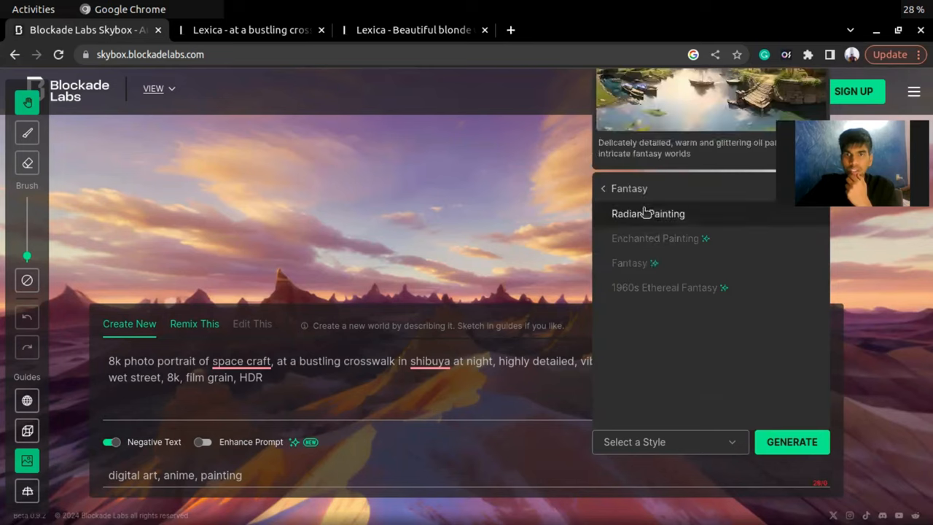
pyautogui.click(647, 213)
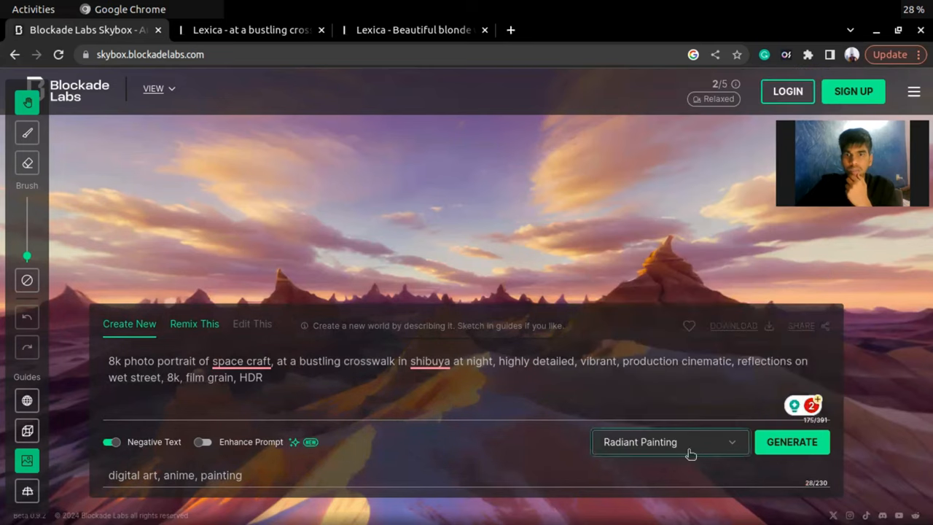
pyautogui.click(667, 442)
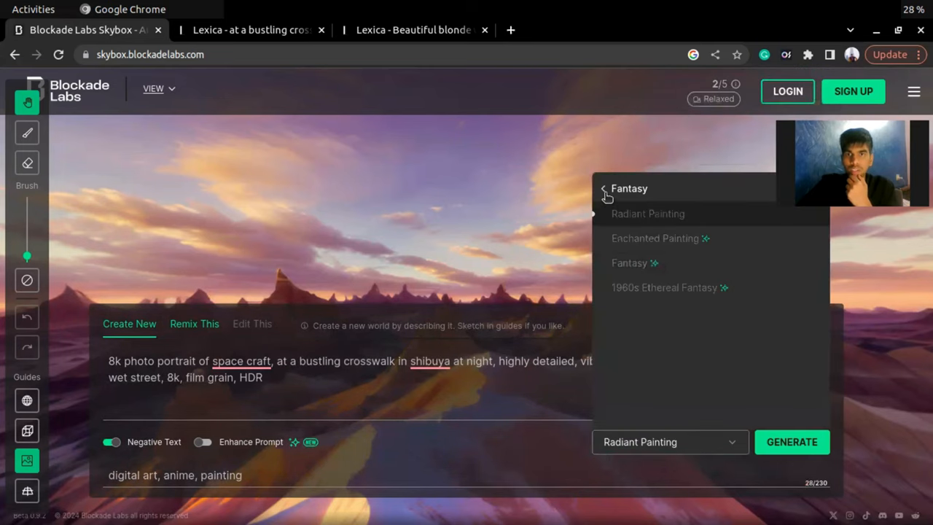
pyautogui.click(603, 188)
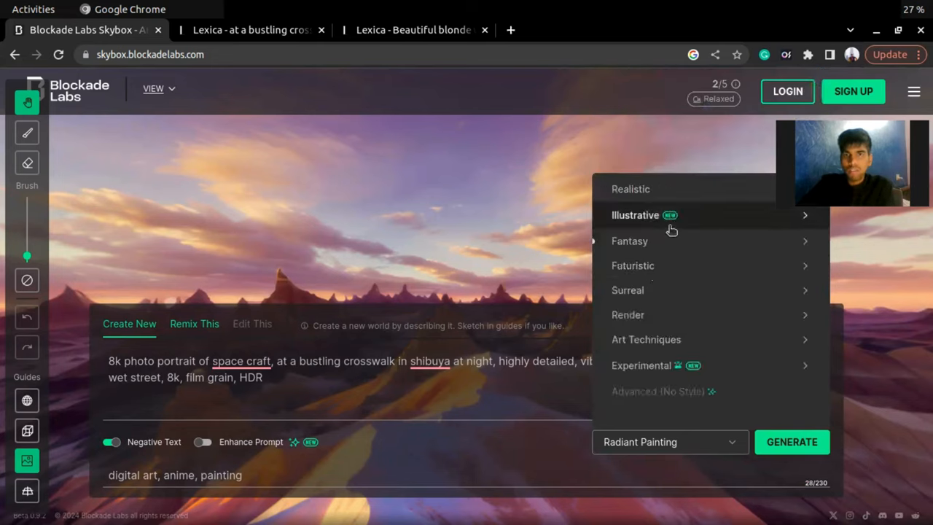
pyautogui.click(635, 215)
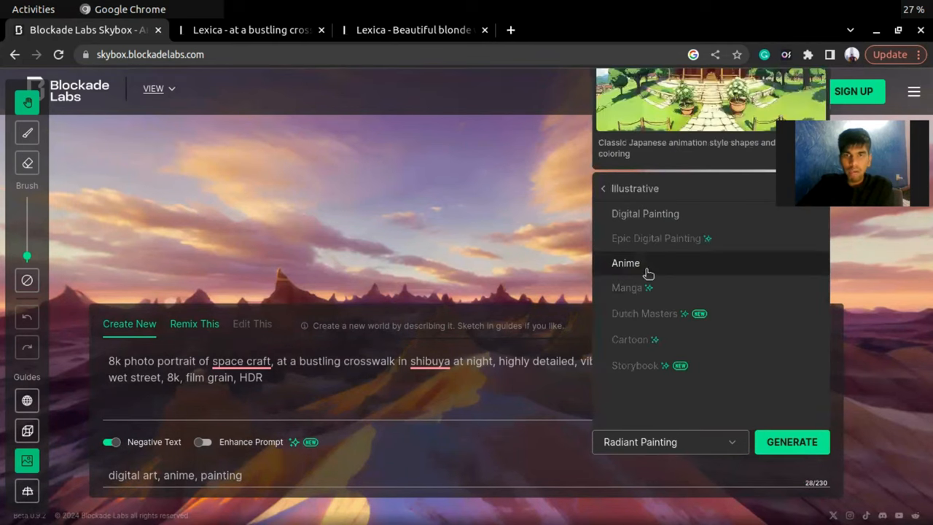
pyautogui.click(603, 188)
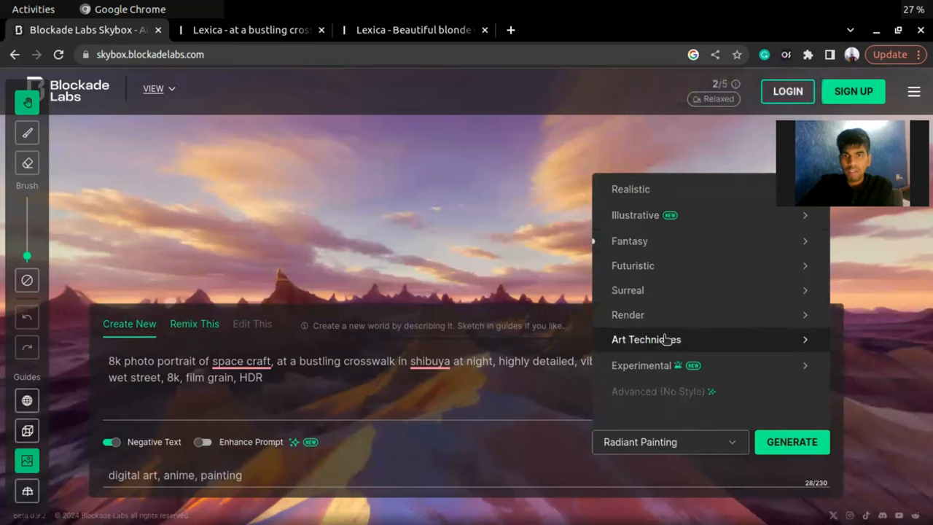
pyautogui.click(627, 315)
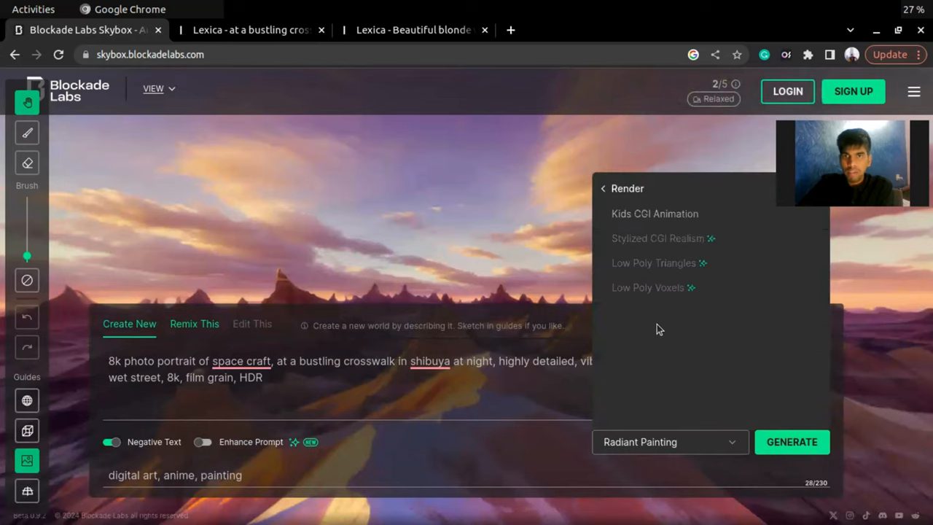
# Browse Surreal, settle on the Realistic style and start generating the Shibuya skybox
pyautogui.click(604, 188)
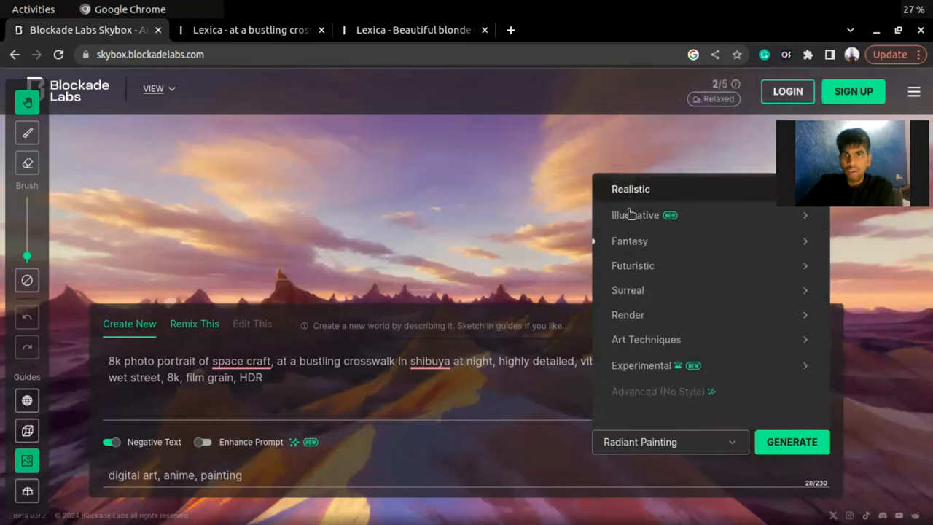
pyautogui.click(627, 288)
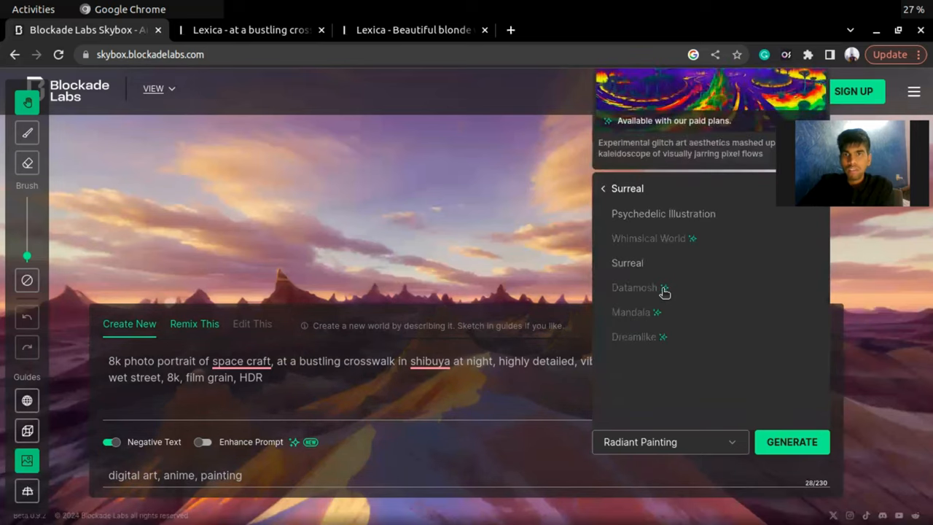
pyautogui.click(602, 188)
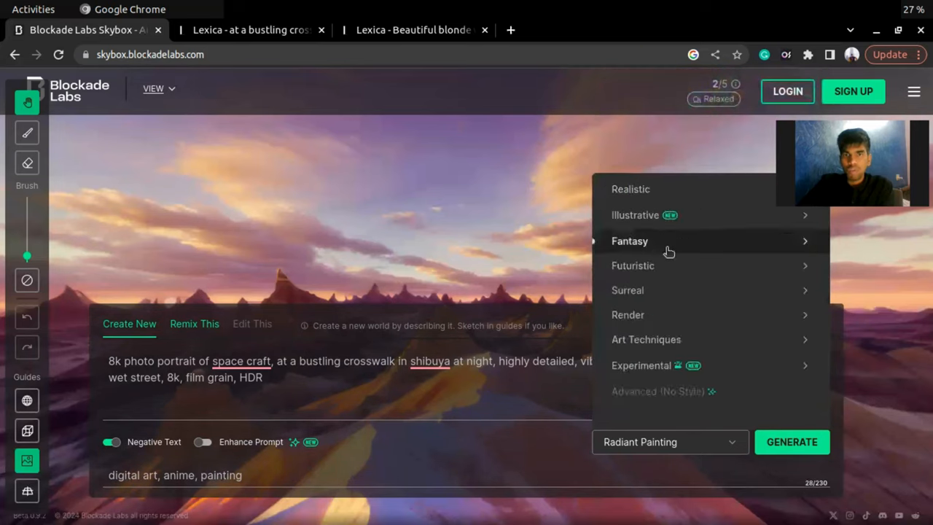
pyautogui.click(630, 190)
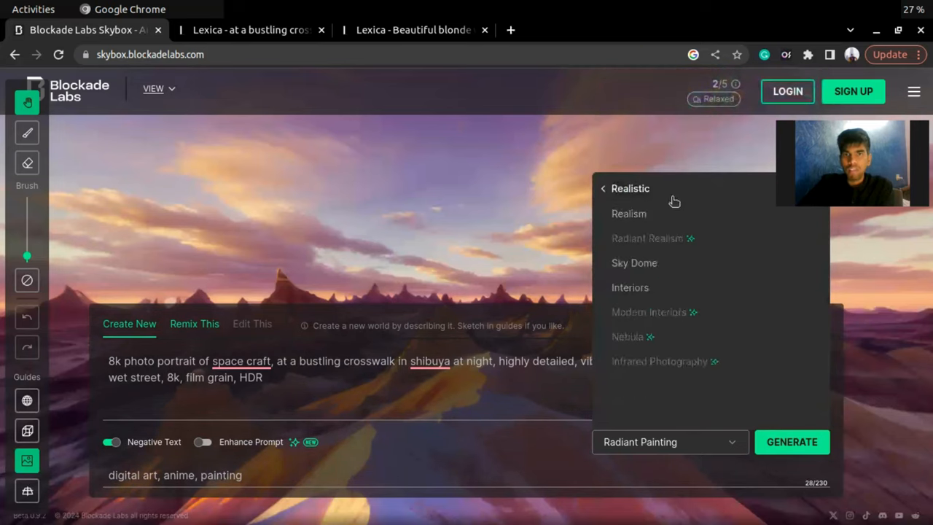
pyautogui.click(628, 213)
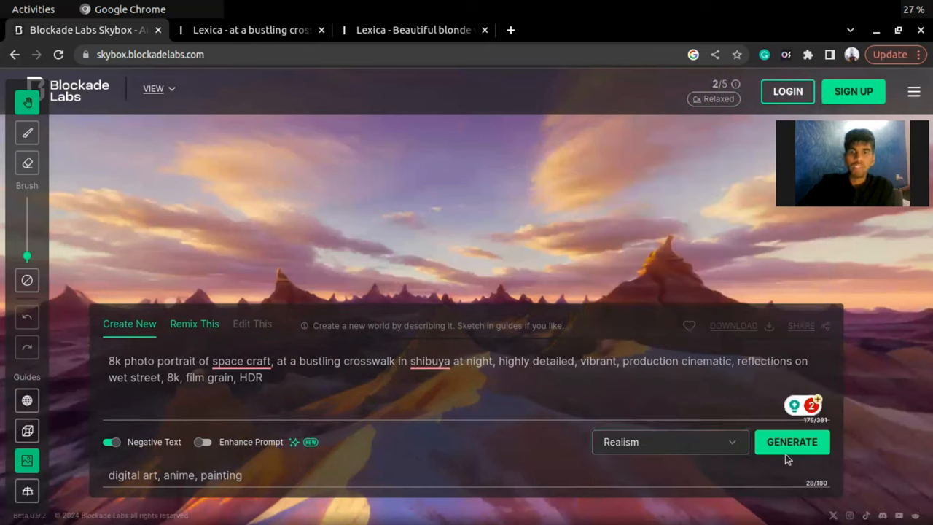
pyautogui.click(791, 442)
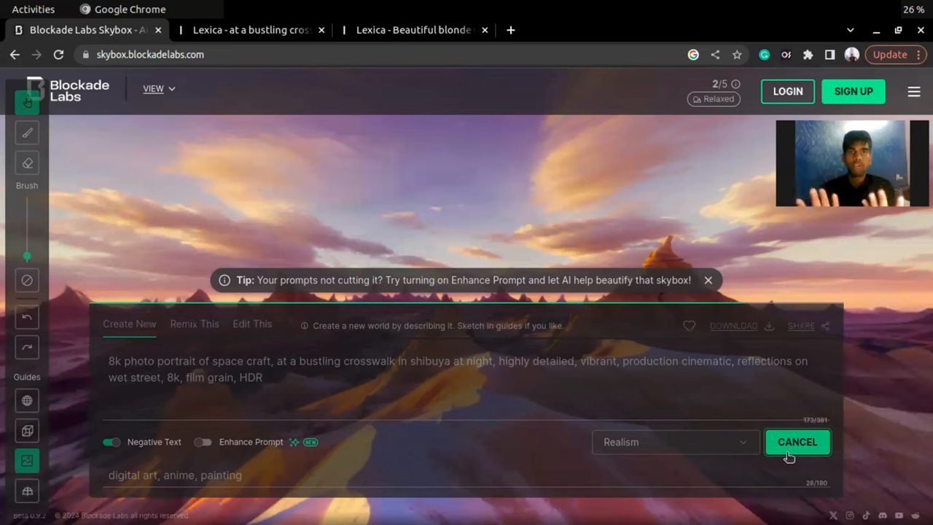
# Let the neon Shibuya night crosswalk skybox finish generating
pyautogui.click(796, 441)
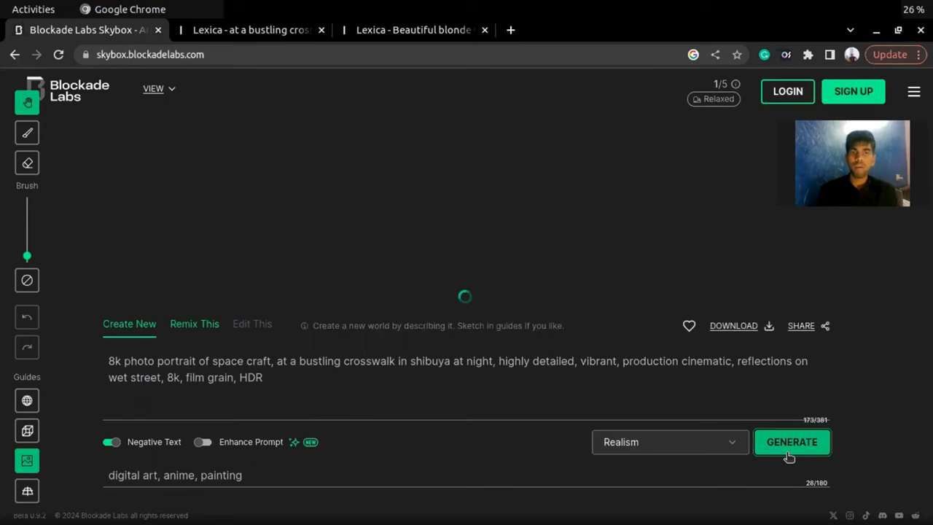
pyautogui.click(791, 442)
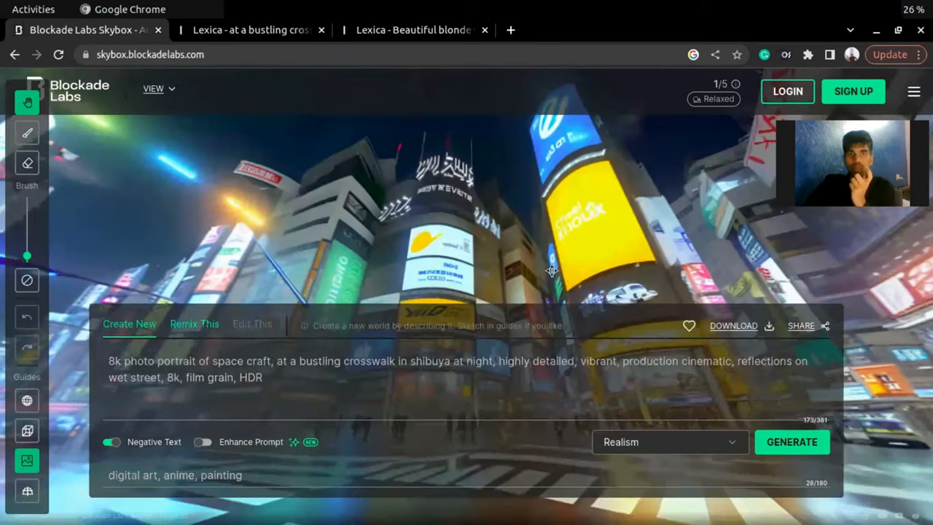
pyautogui.moveTo(466, 210)
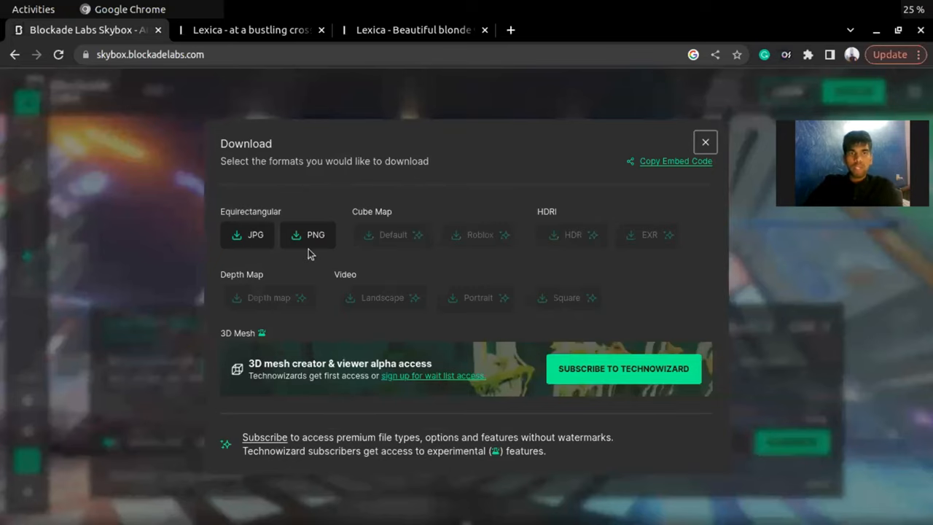
# Download the Shibuya skybox as an Equirectangular PNG
pyautogui.click(315, 233)
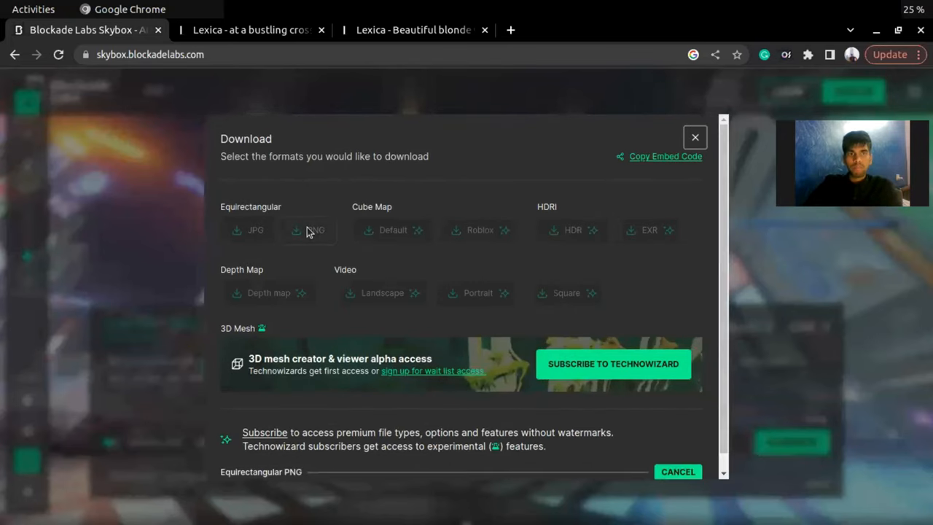
pyautogui.scroll(3)
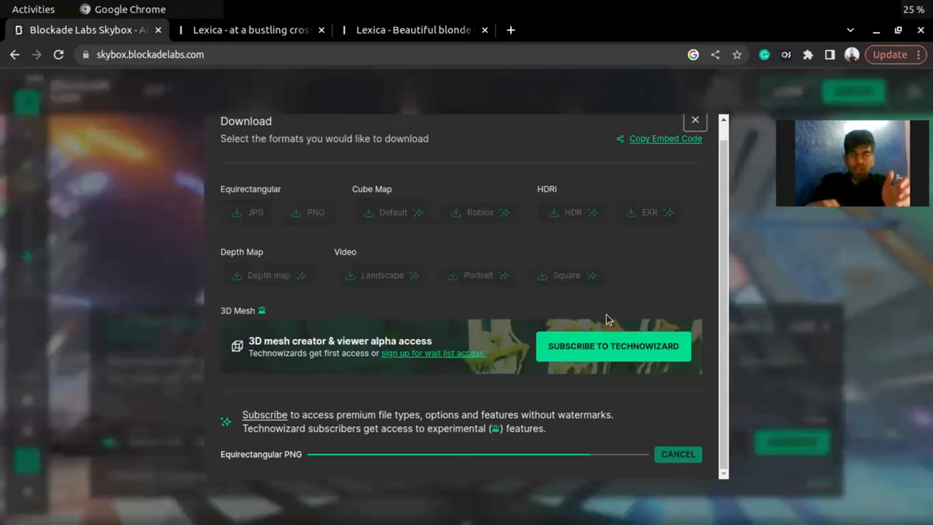
pyautogui.moveTo(576, 496)
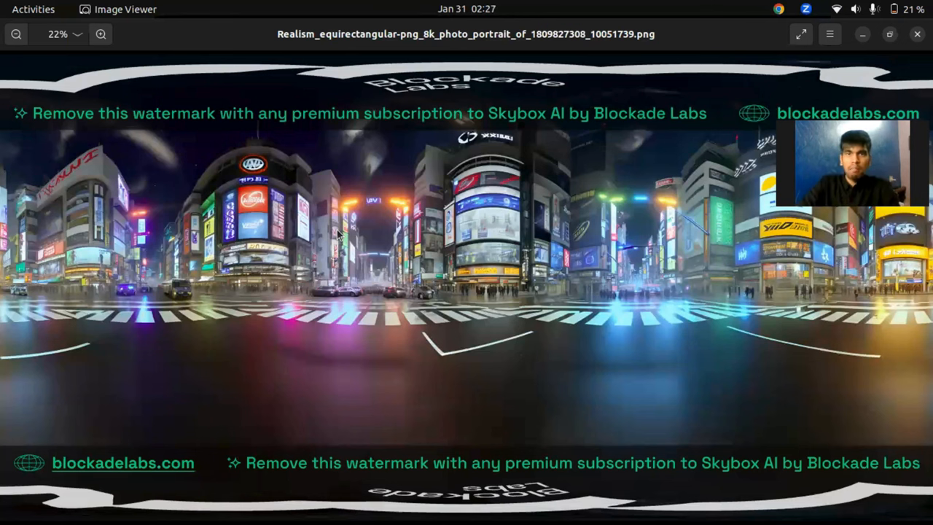
# View the watermarked Shibuya panorama PNG, close Chrome's download options and return to the viewer
pyautogui.click(32, 8)
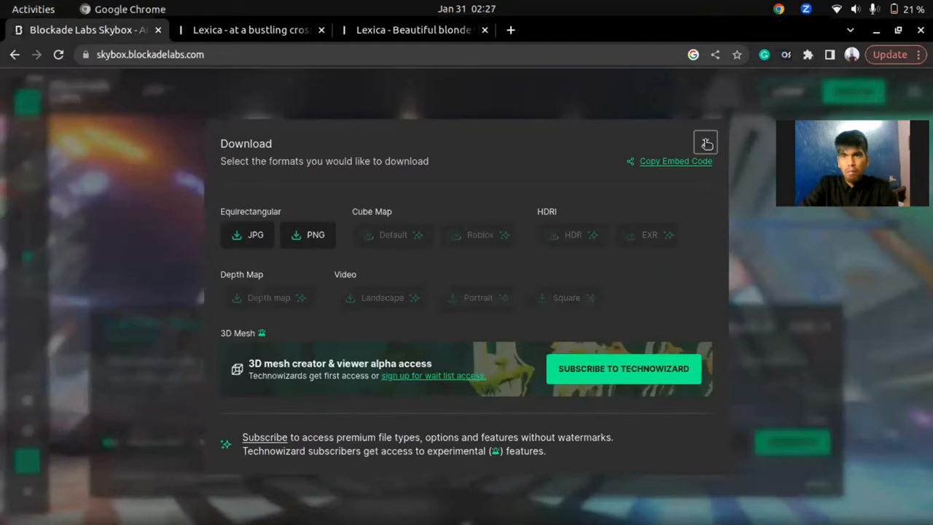
pyautogui.click(705, 143)
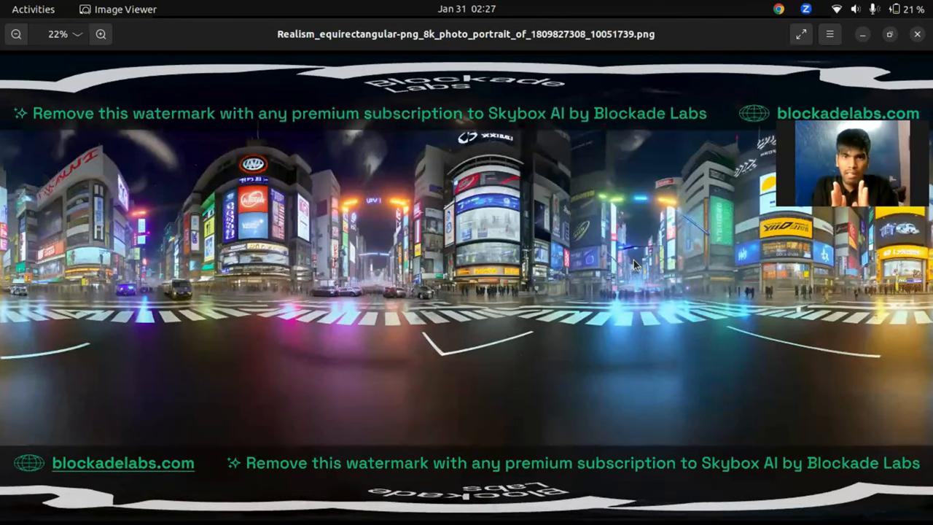
pyautogui.click(32, 9)
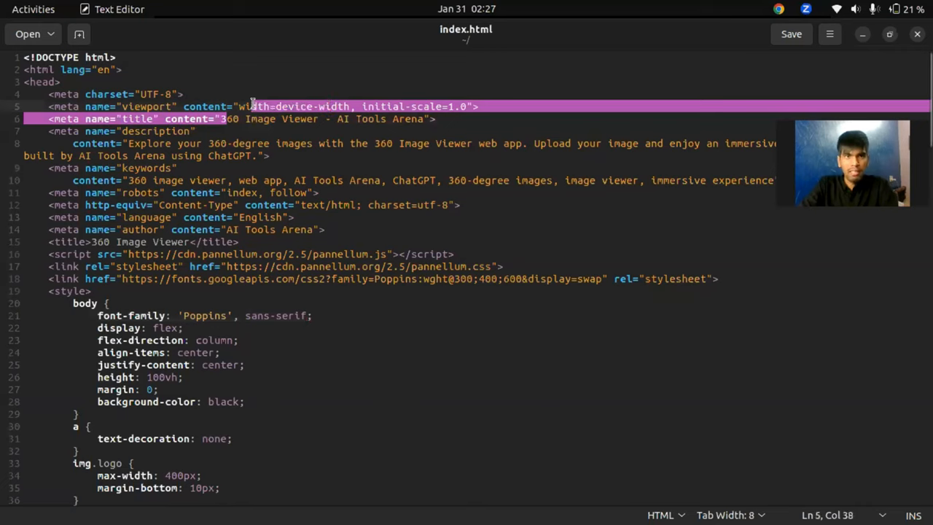
# Scroll through index.html from its meta tags and styles down to the Pannellum rotation scripts
pyautogui.click(330, 119)
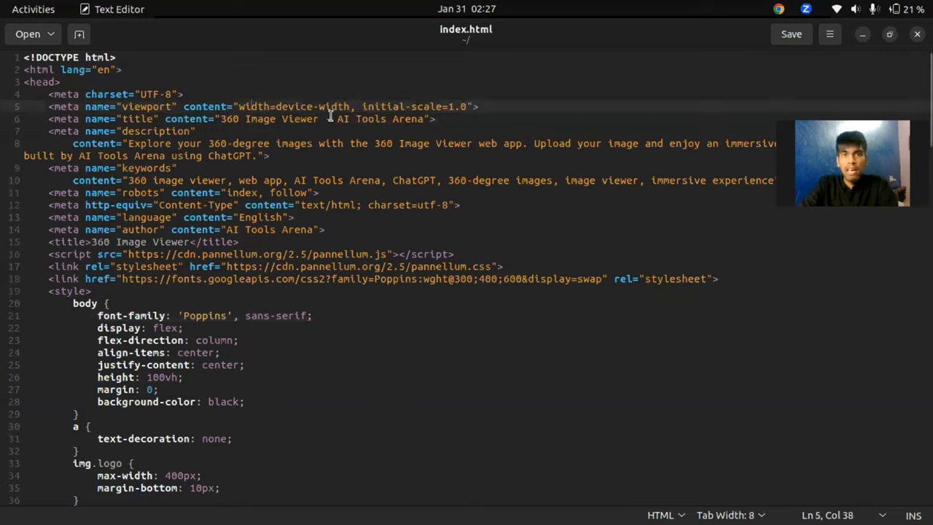
pyautogui.doubleClick(372, 120)
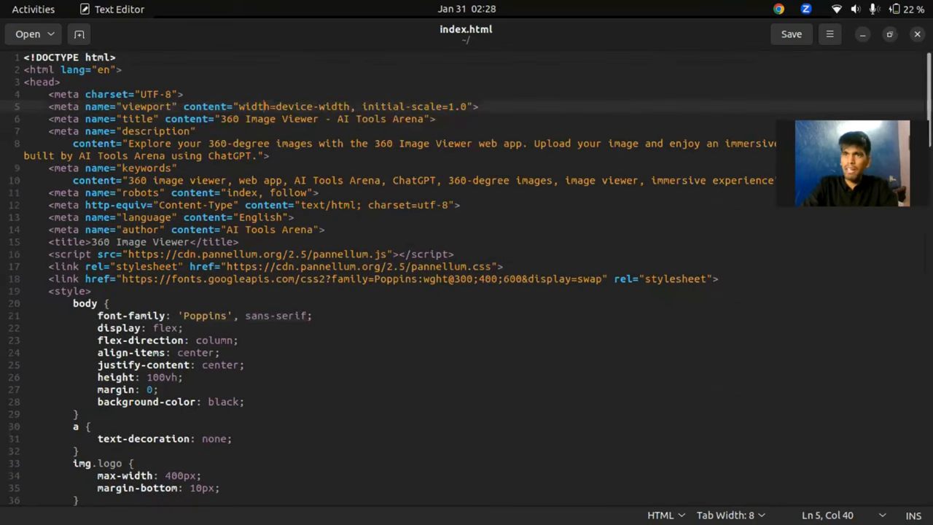
pyautogui.scroll(-3)
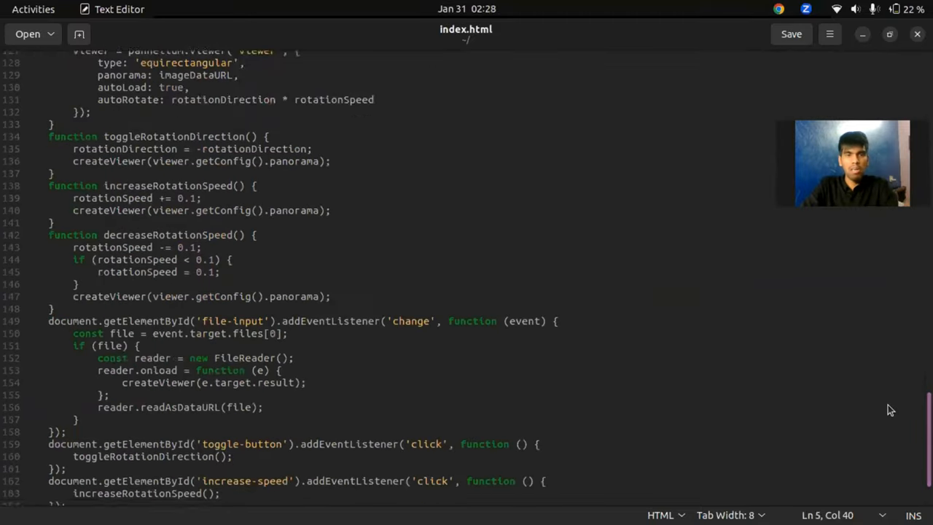
pyautogui.scroll(3)
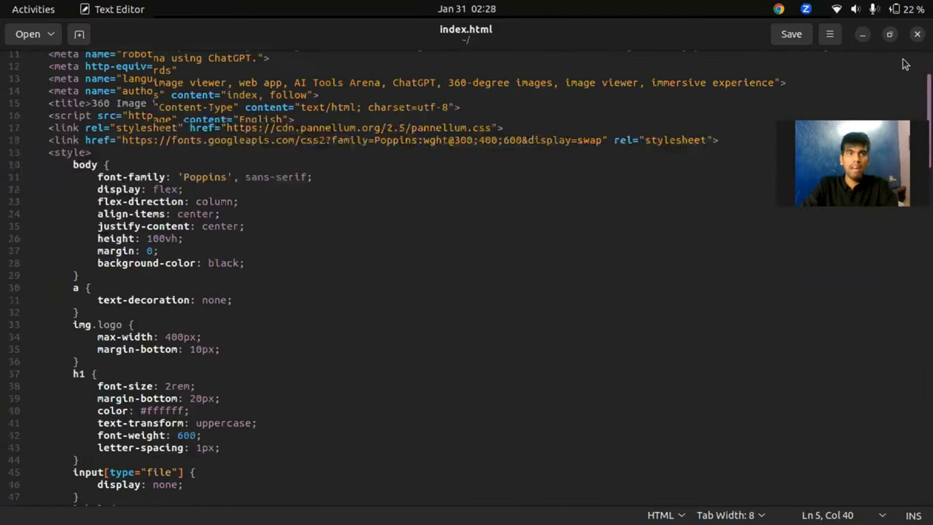
pyautogui.scroll(3)
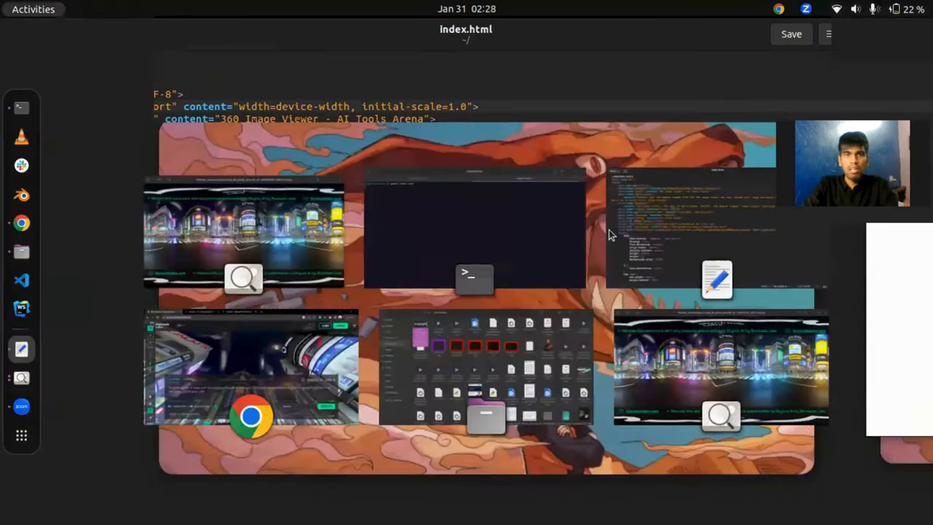
# Run 'google-chrome index.html' in Terminal to launch the local 360 Image Viewer page
pyautogui.click(251, 368)
pyautogui.write('goog')
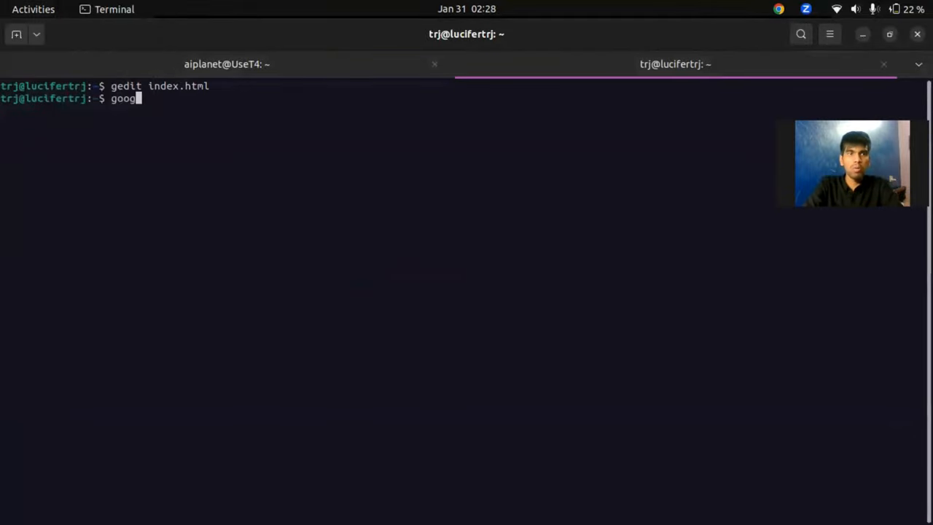
pyautogui.write('le-c')
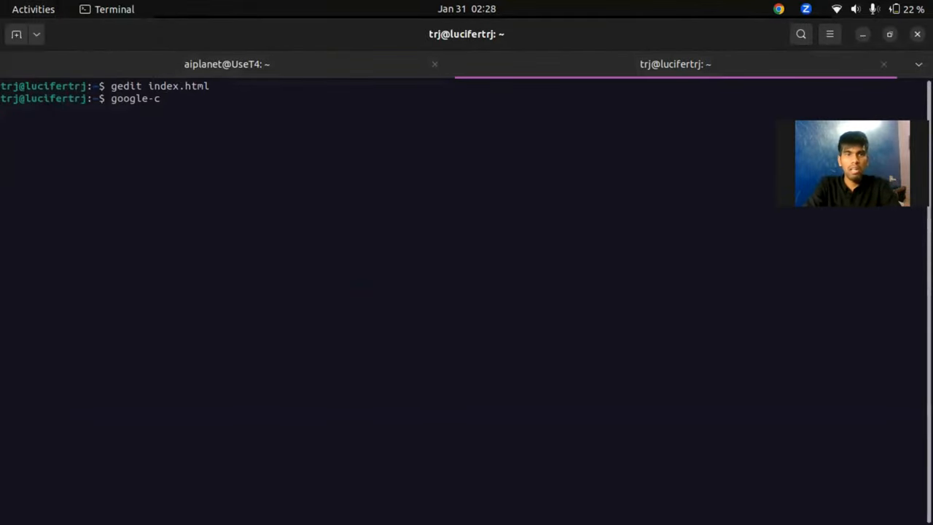
pyautogui.write('hrom')
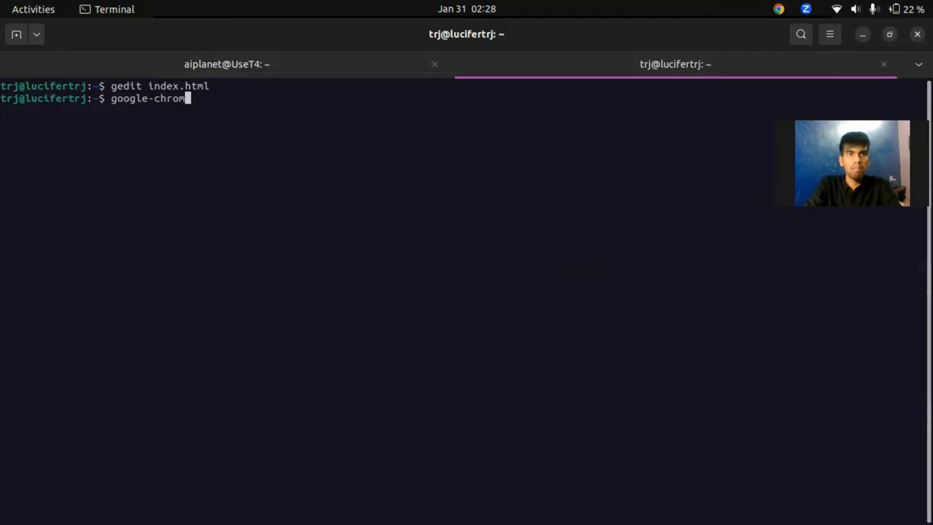
pyautogui.write('e index.')
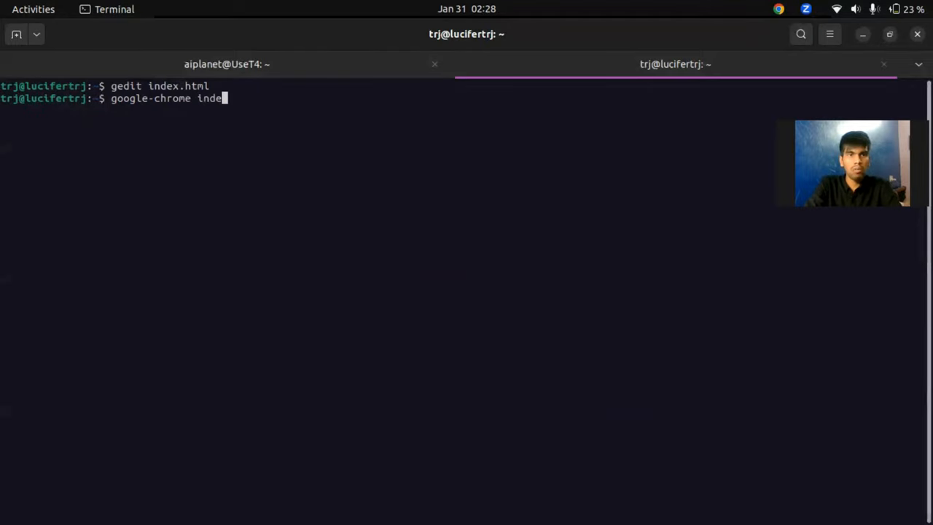
pyautogui.write('x.htm')
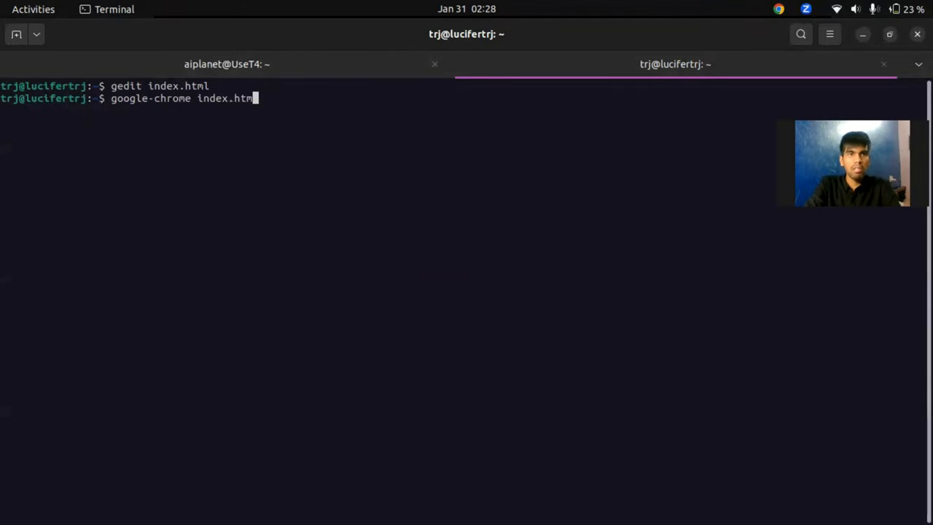
pyautogui.click(34, 8)
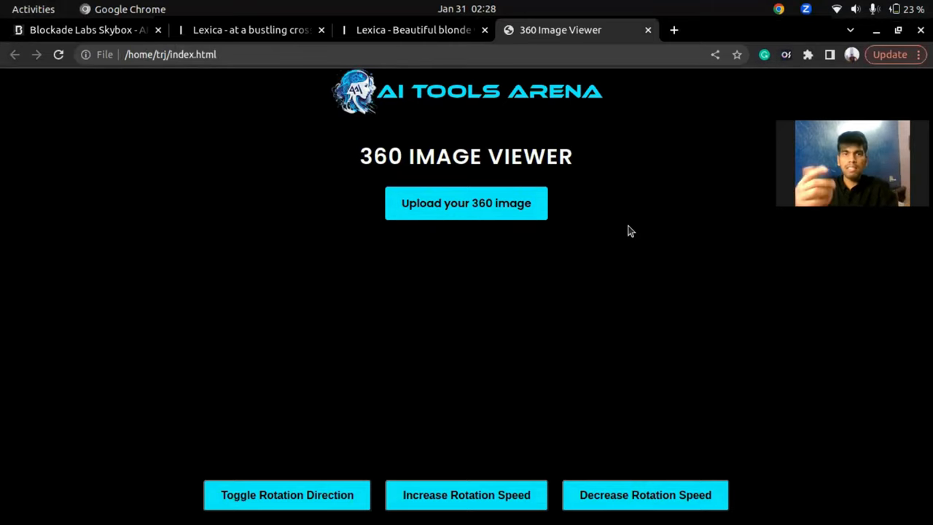
# Upload the Shibuya skybox PNG and raise the panorama's rotation speed two notches
pyautogui.click(466, 203)
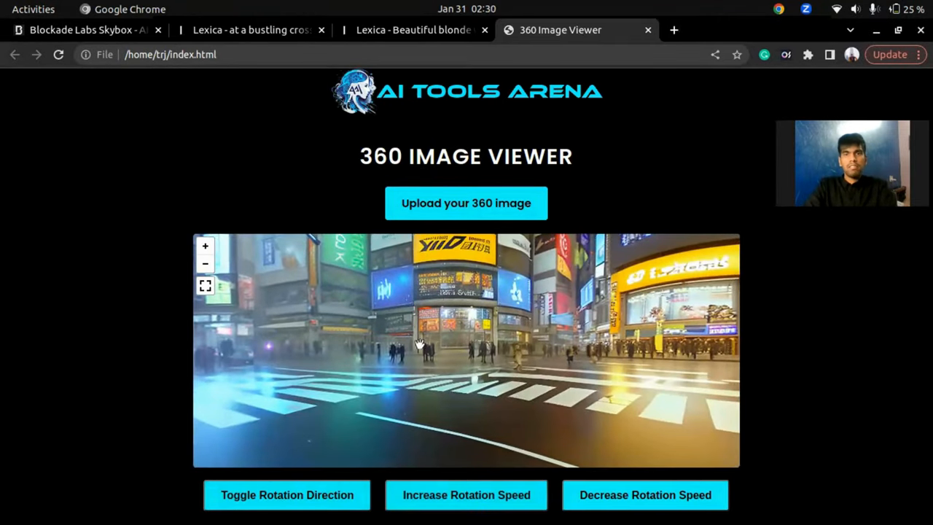
pyautogui.moveTo(772, 431)
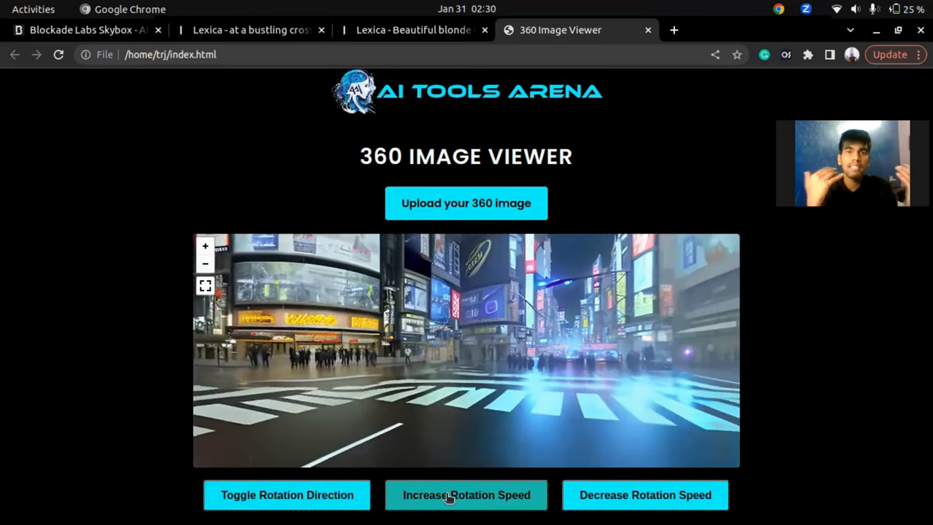
pyautogui.click(467, 495)
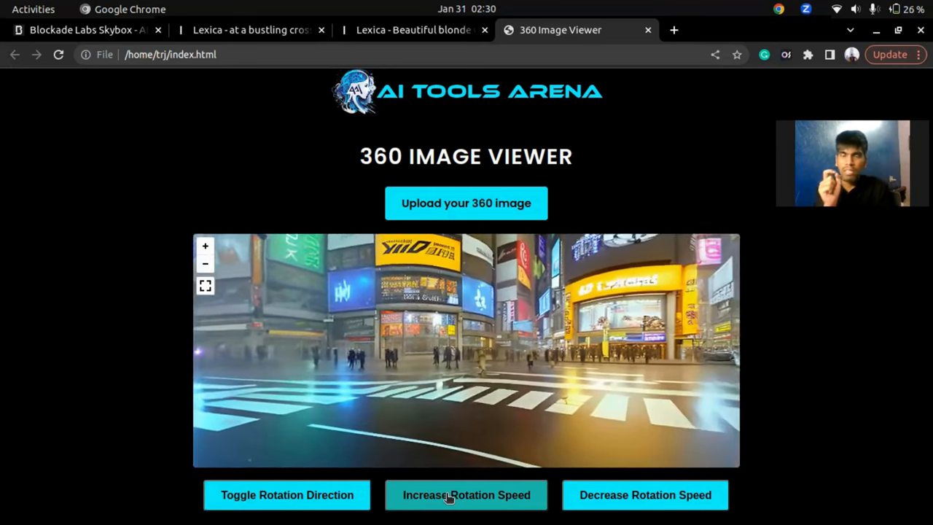
pyautogui.click(466, 495)
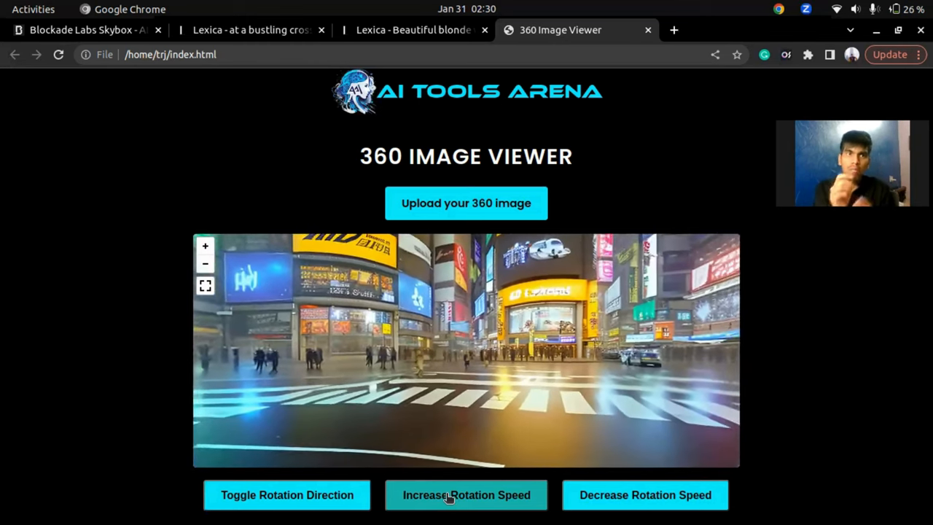